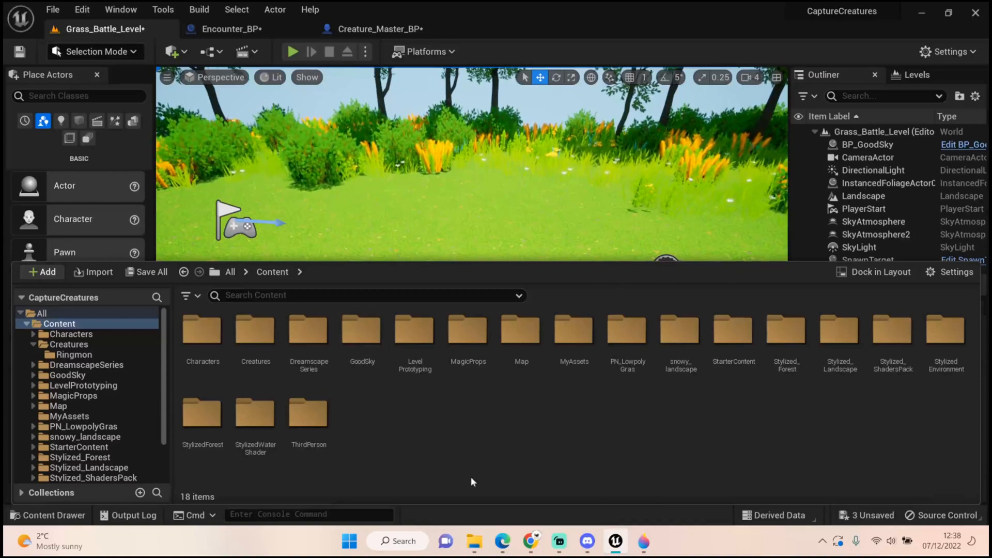
mouse_move(232, 29)
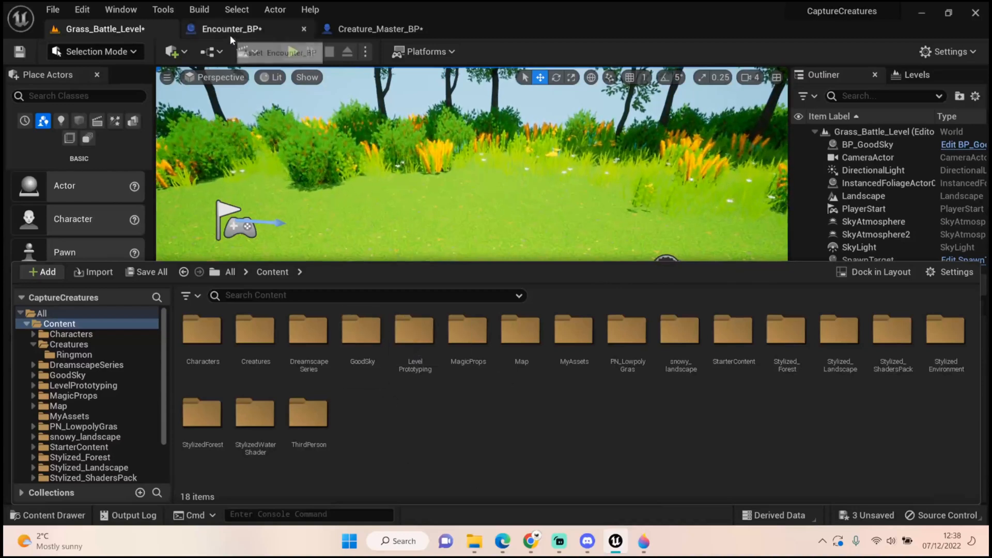
- Bring up Encounter_BP and view its Roll Base Stat's function graph
left_click(234, 29)
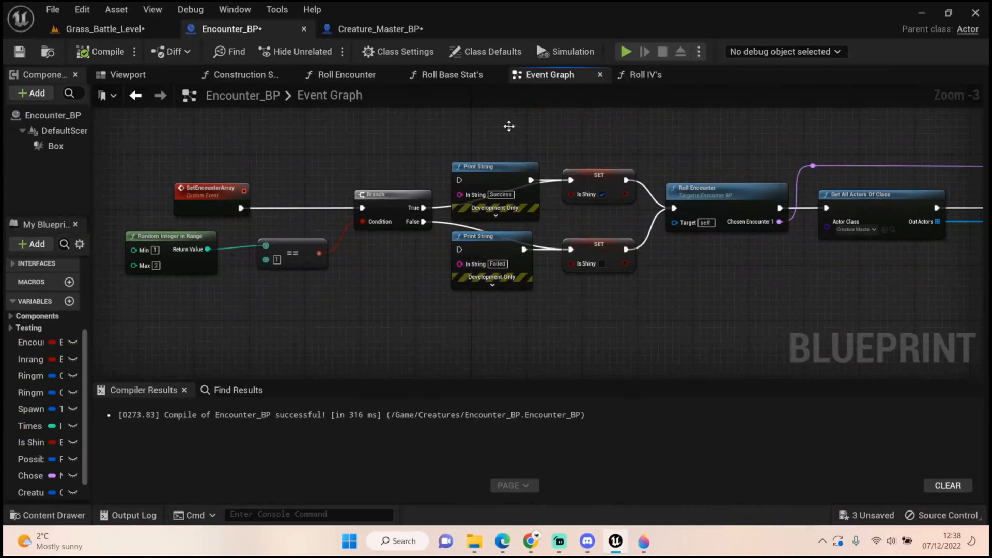
mouse_move(479, 184)
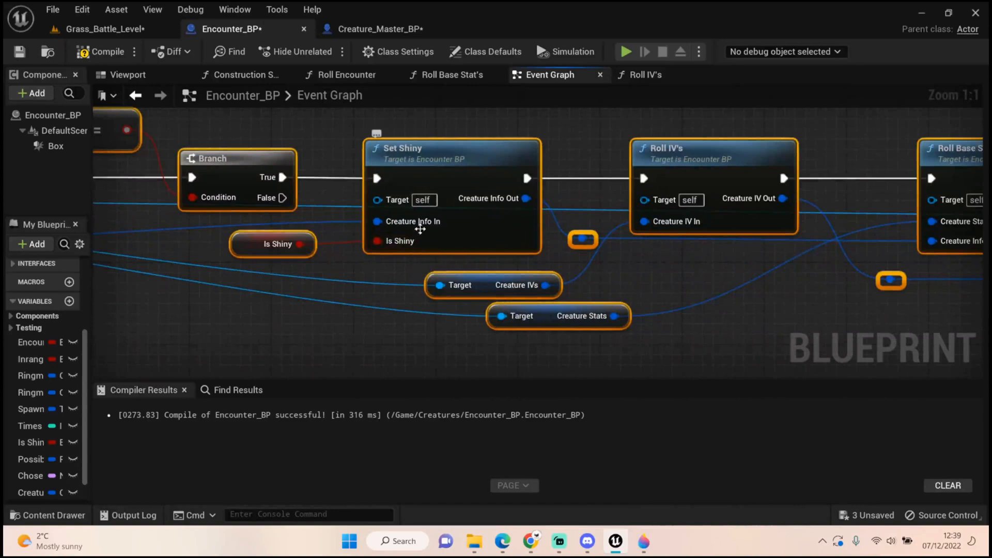
mouse_move(593, 277)
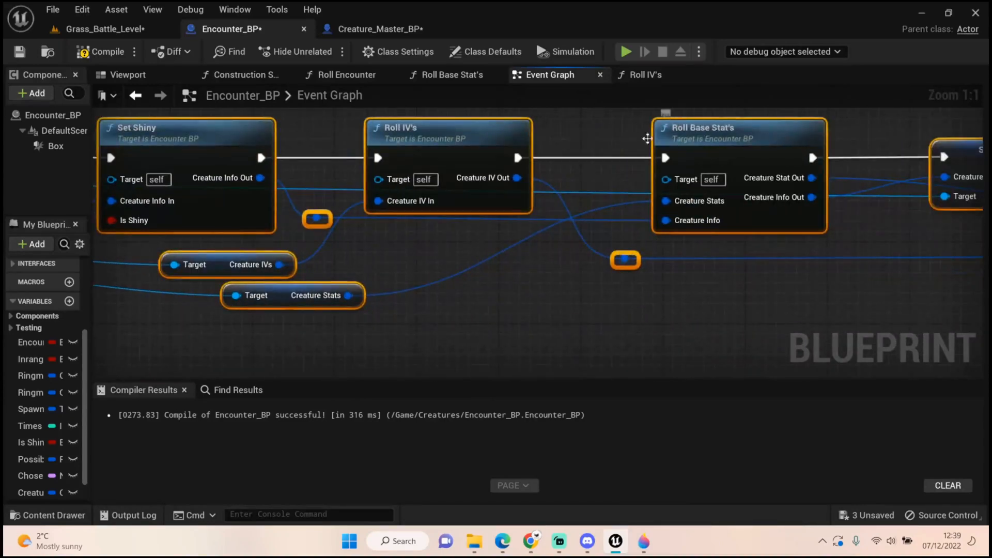
left_click(452, 75)
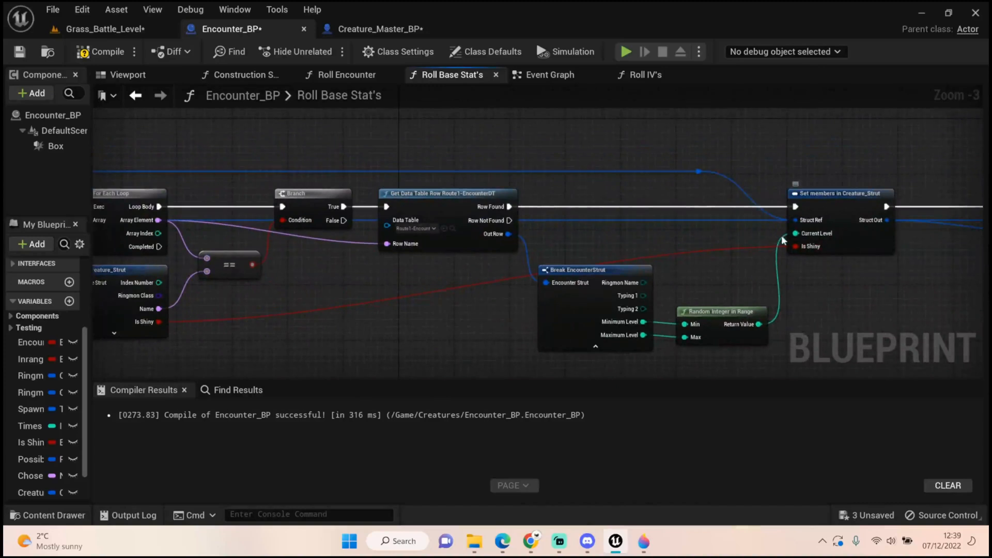
mouse_move(847, 206)
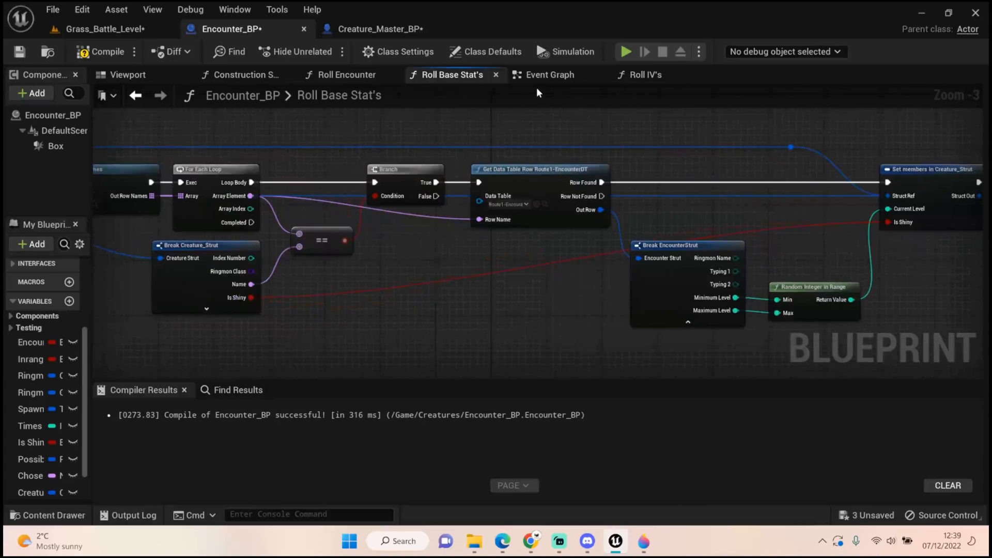
- Return to Encounter_BP's Event Graph showing rolled stats passed into Save Encounter Info
left_click(549, 74)
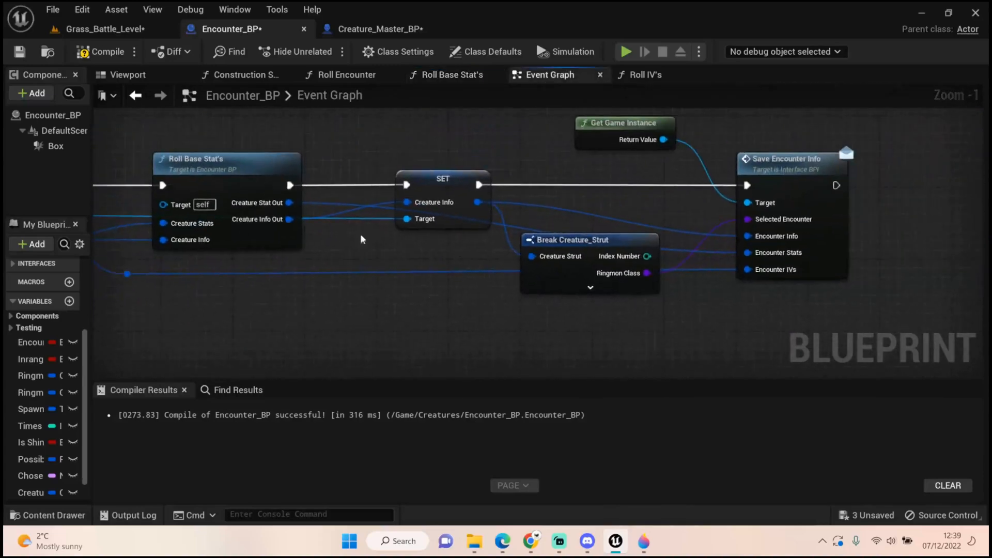
scroll("down", 3)
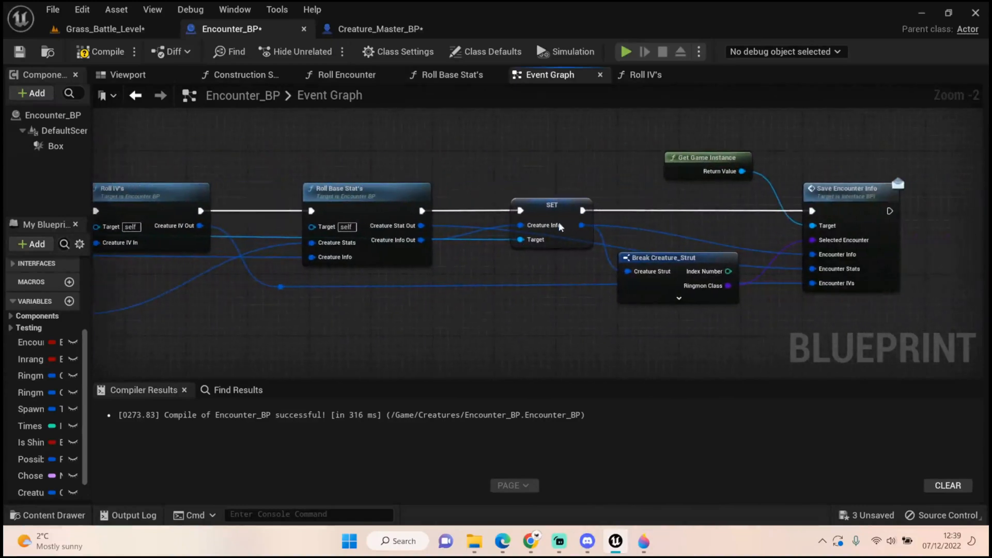
mouse_move(301, 343)
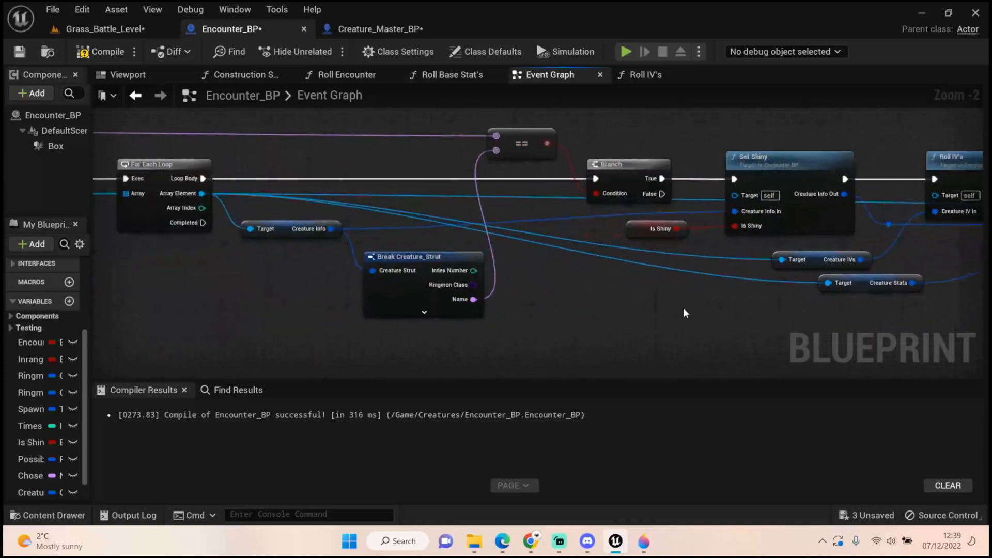
scroll("down", 3)
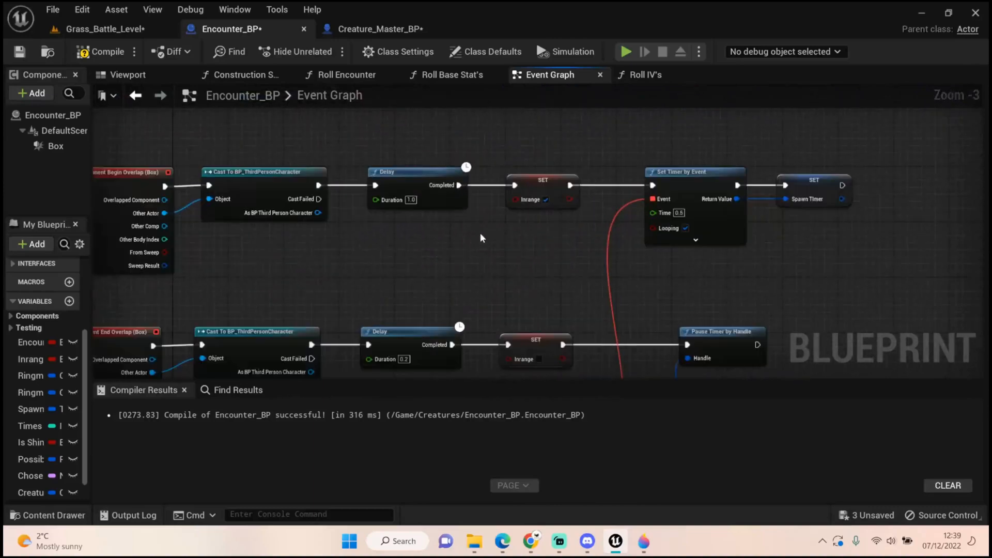
mouse_move(843, 230)
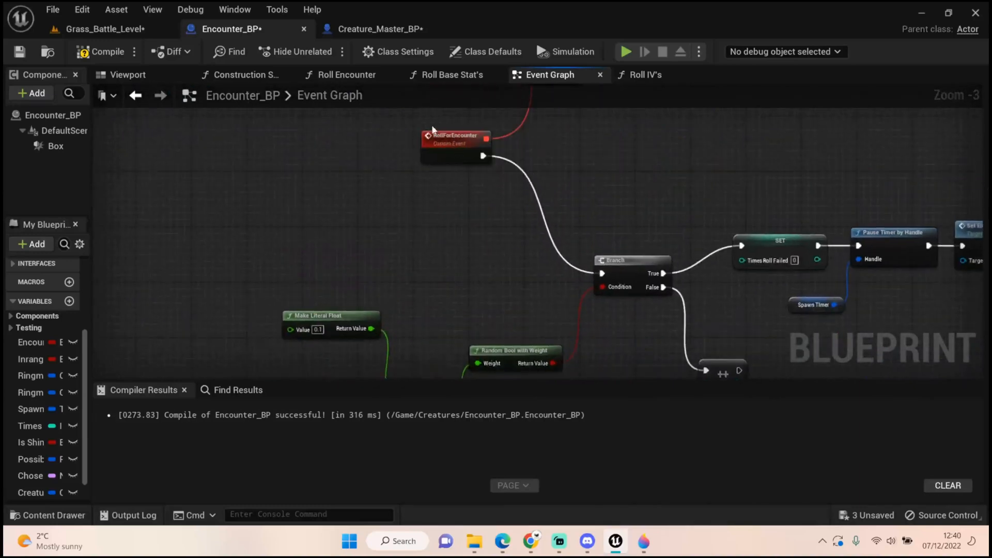
scroll("down", 3)
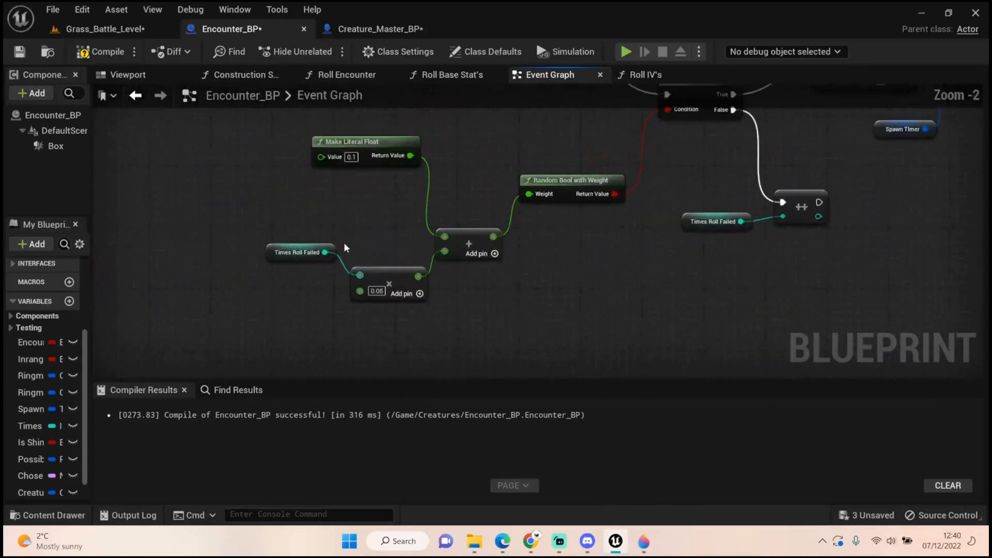
mouse_move(323, 183)
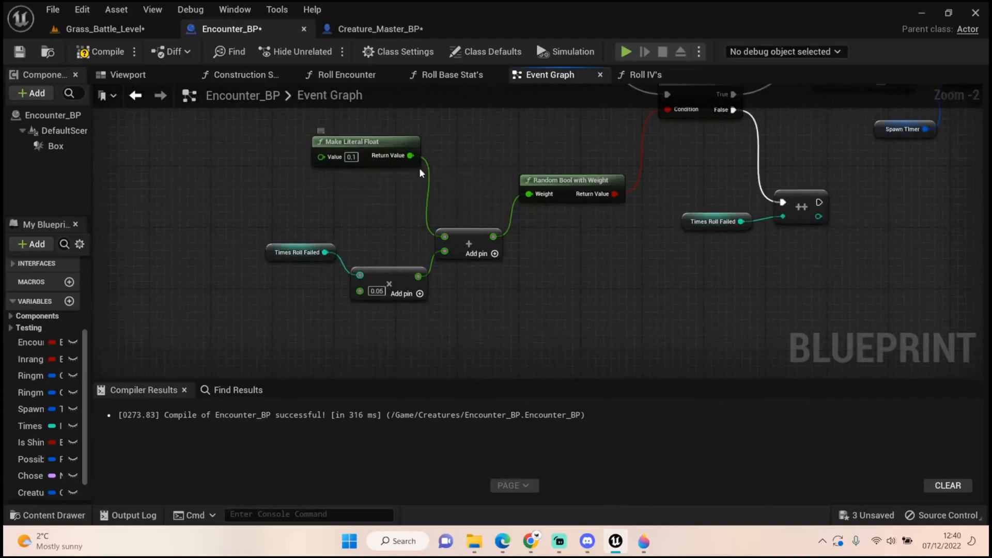
mouse_move(360, 250)
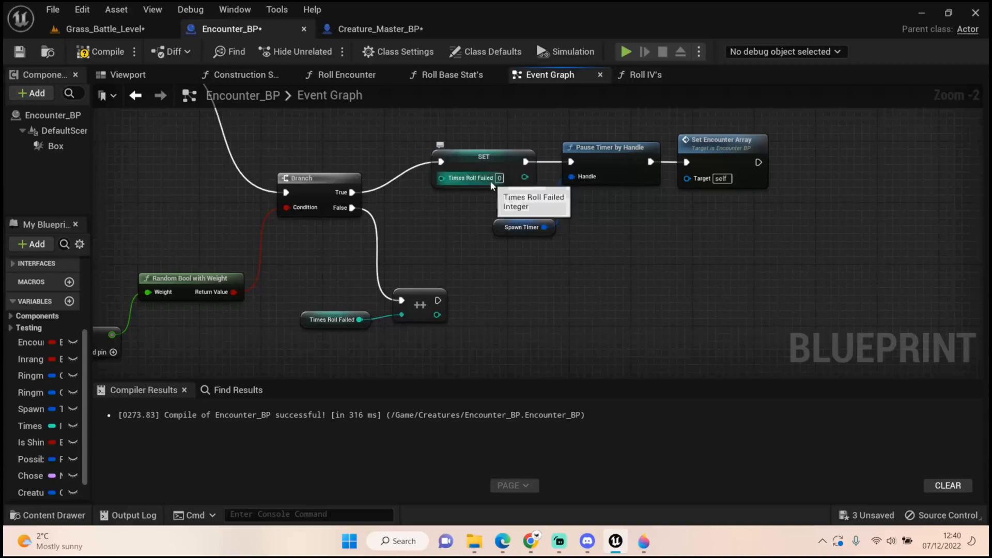
mouse_move(750, 219)
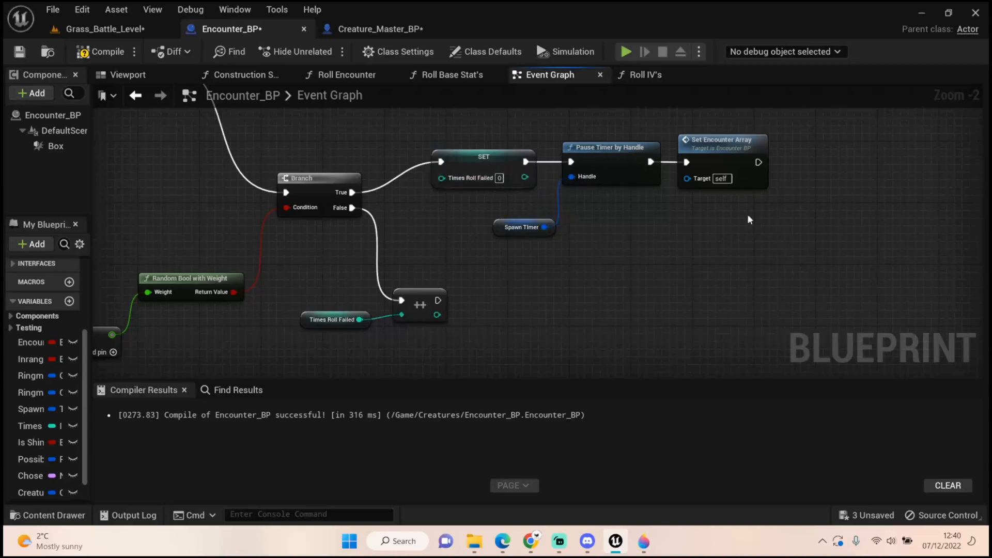
mouse_move(692, 207)
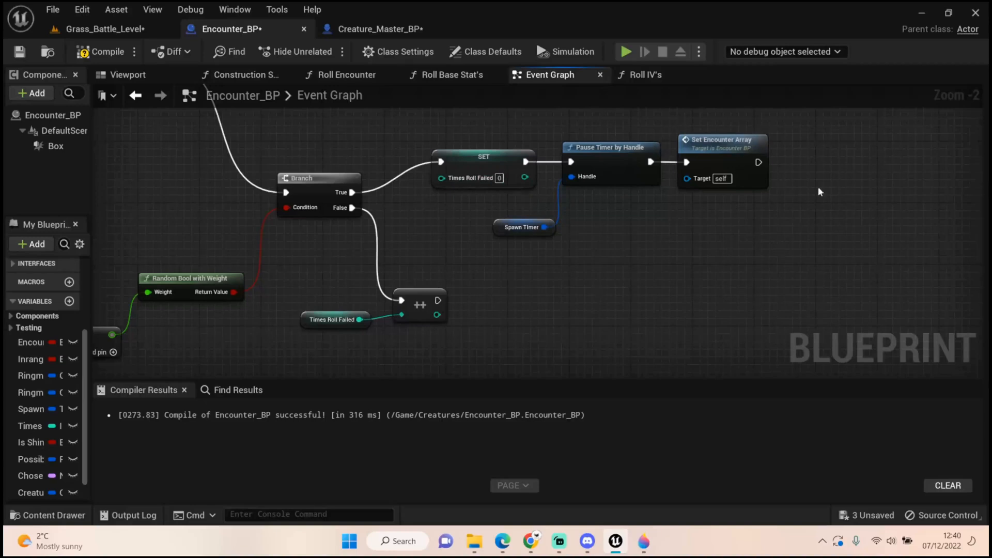
scroll("down", 3)
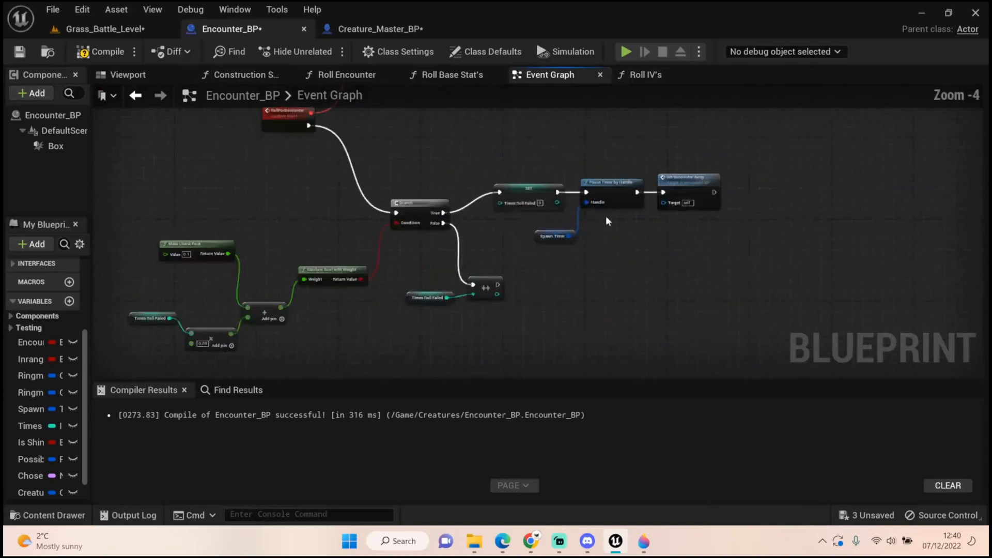
mouse_move(498, 295)
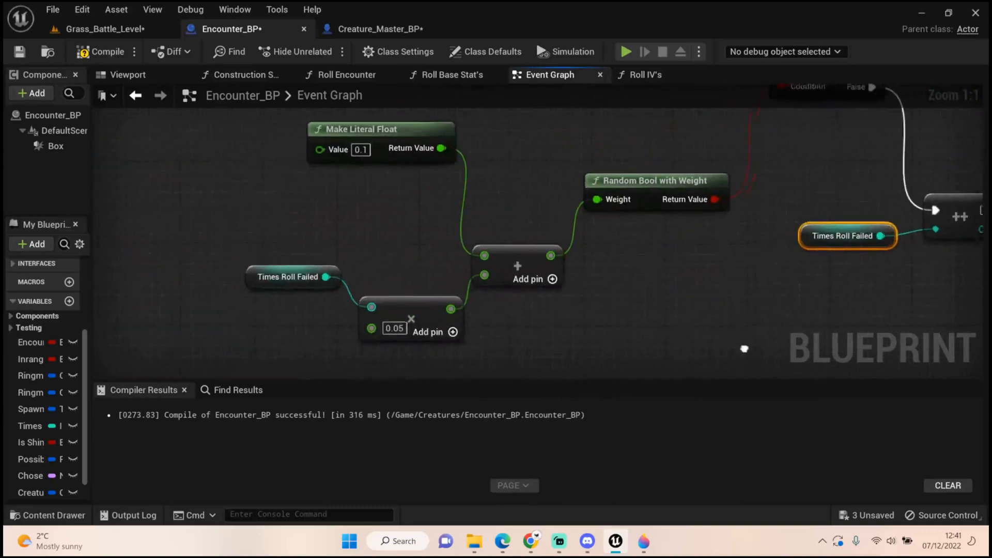
scroll("down", 3)
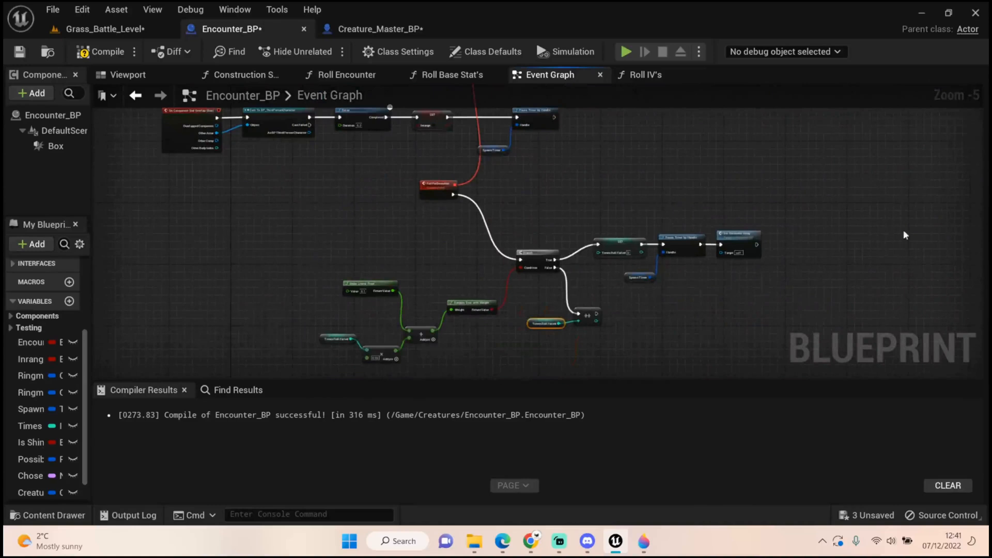
- Review the SetEncounterArray event in Encounter_BP and recompile the blueprint
scroll("down", 3)
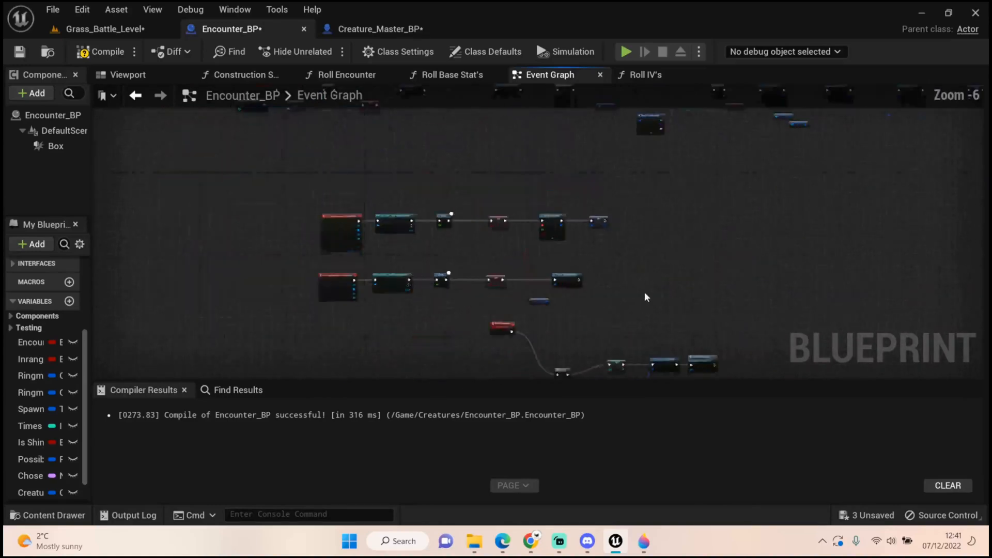
scroll("down", 3)
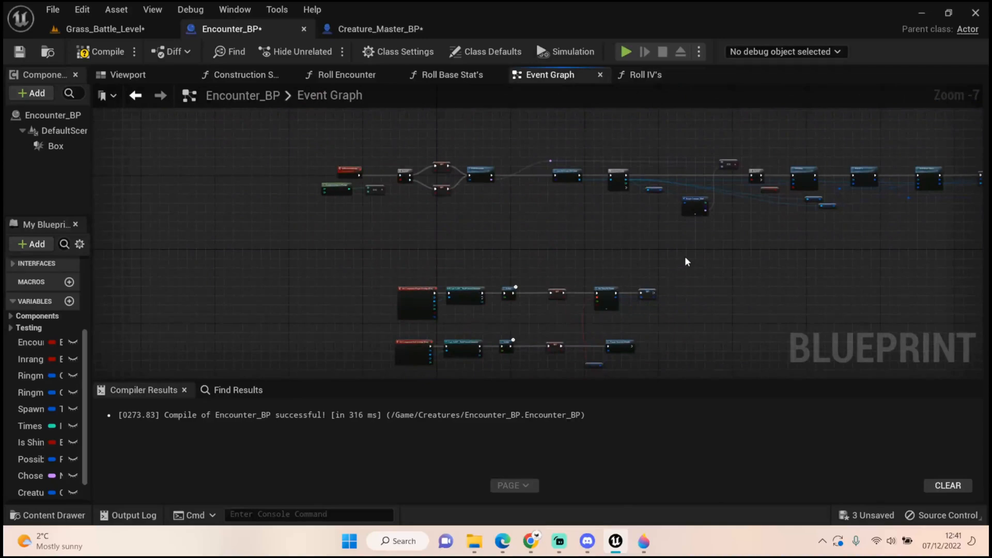
left_click_drag(686, 262, 552, 262)
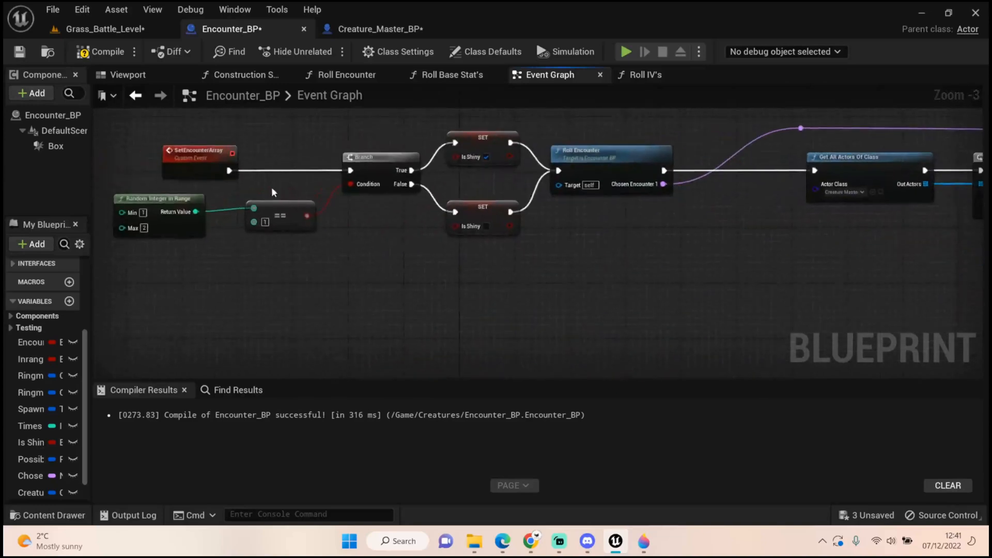
scroll("down", 3)
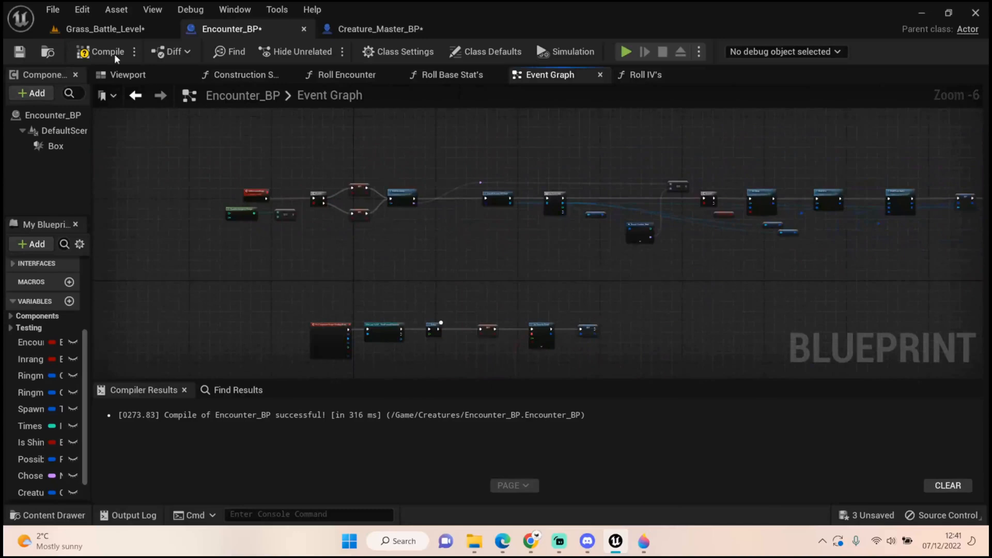
left_click(101, 51)
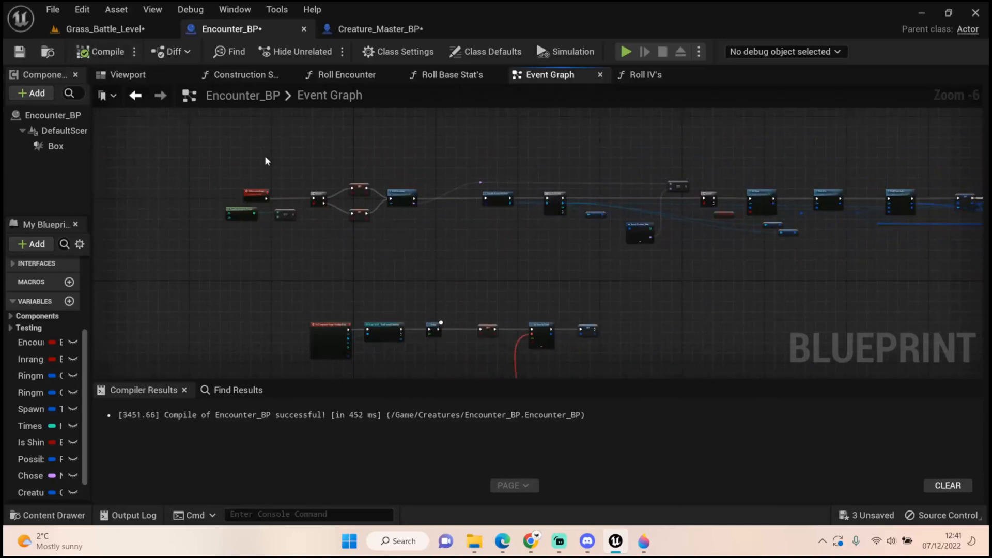
- Bring up Creature_Master_BP and recompile it successfully
left_click(376, 29)
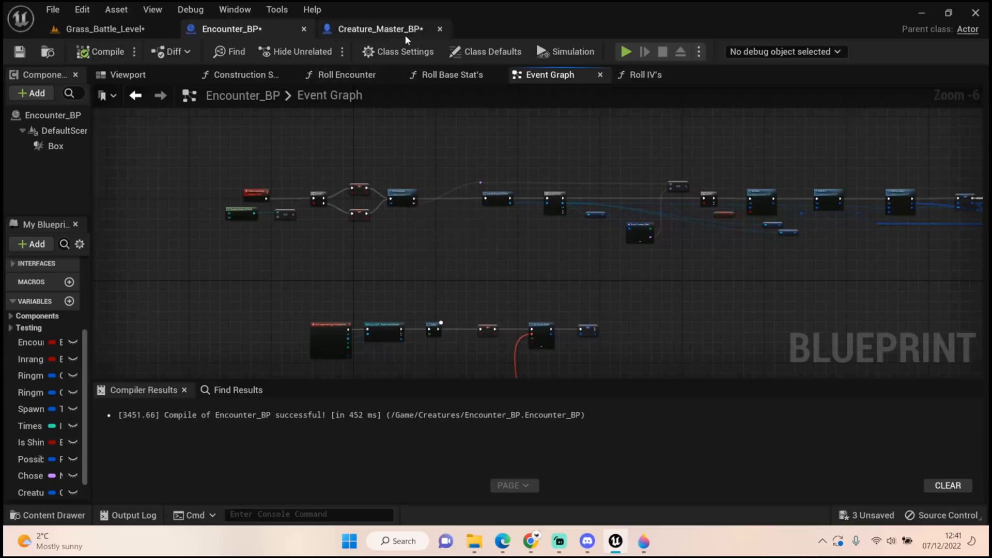
mouse_move(379, 29)
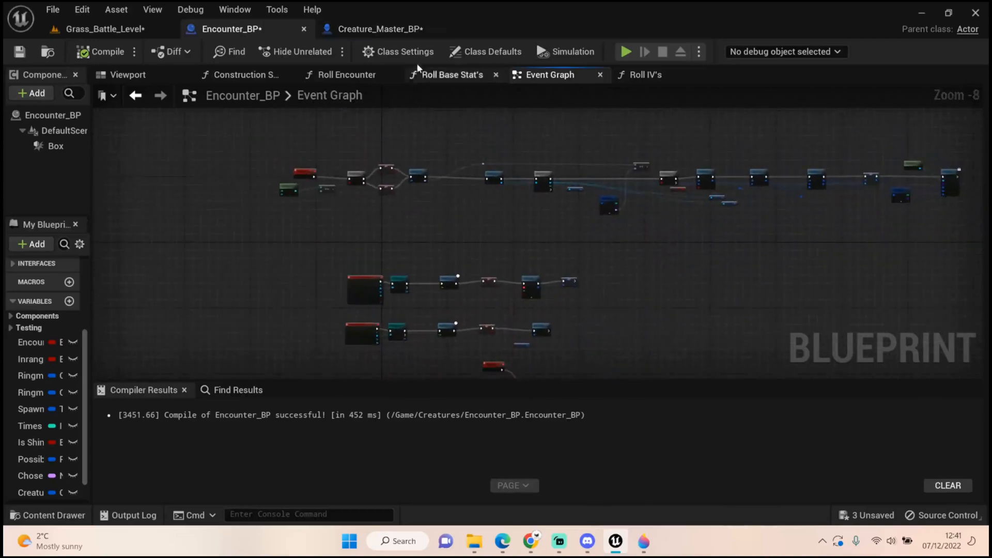
left_click(378, 29)
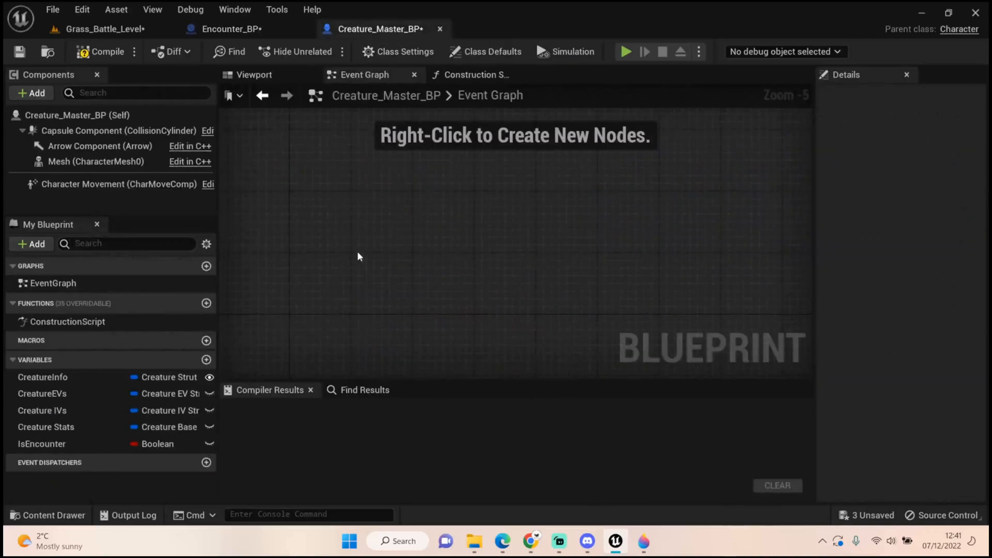
mouse_move(104, 52)
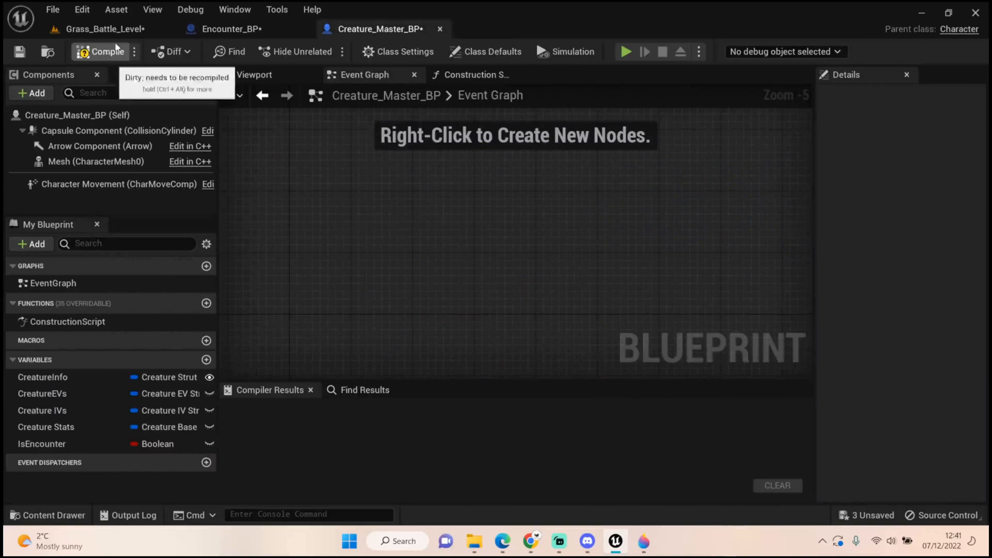
left_click(99, 51)
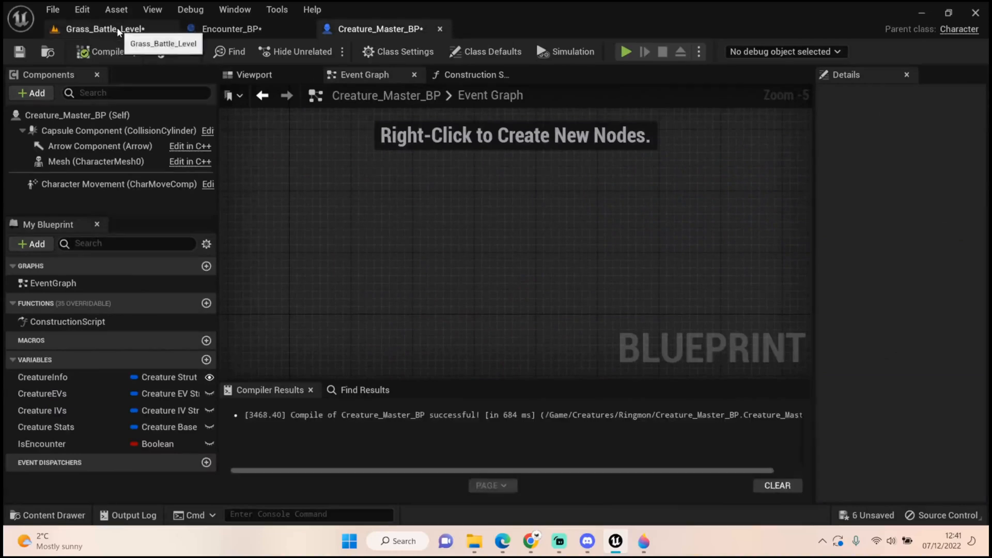
- View Grass_Battle_Level's level blueprint and inspect the Load Game from Slot slot name input
left_click(106, 29)
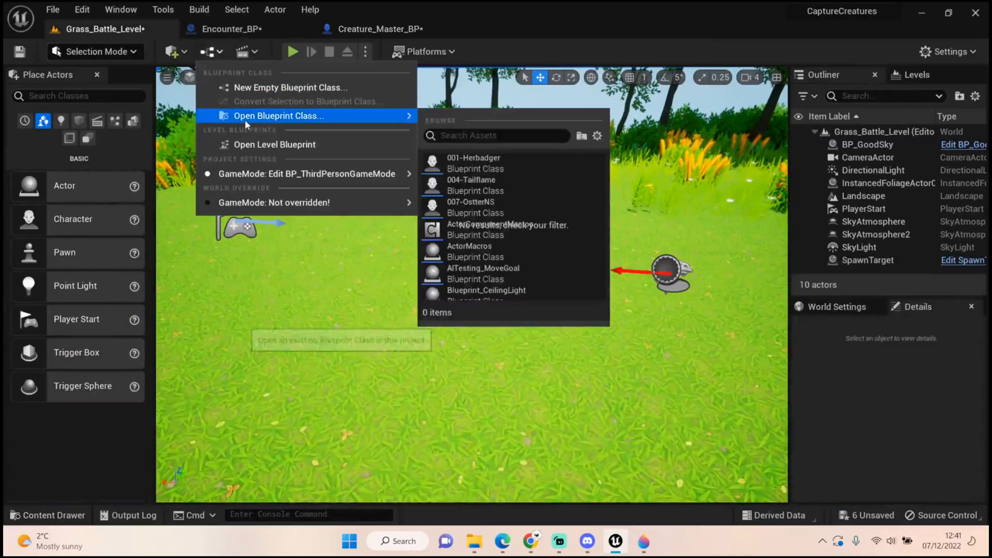
left_click(465, 316)
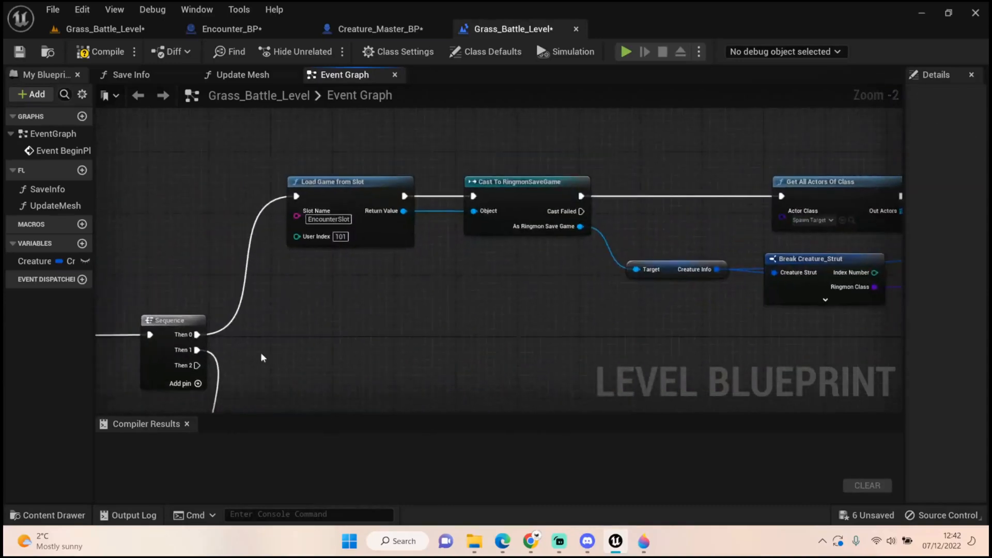
mouse_move(347, 155)
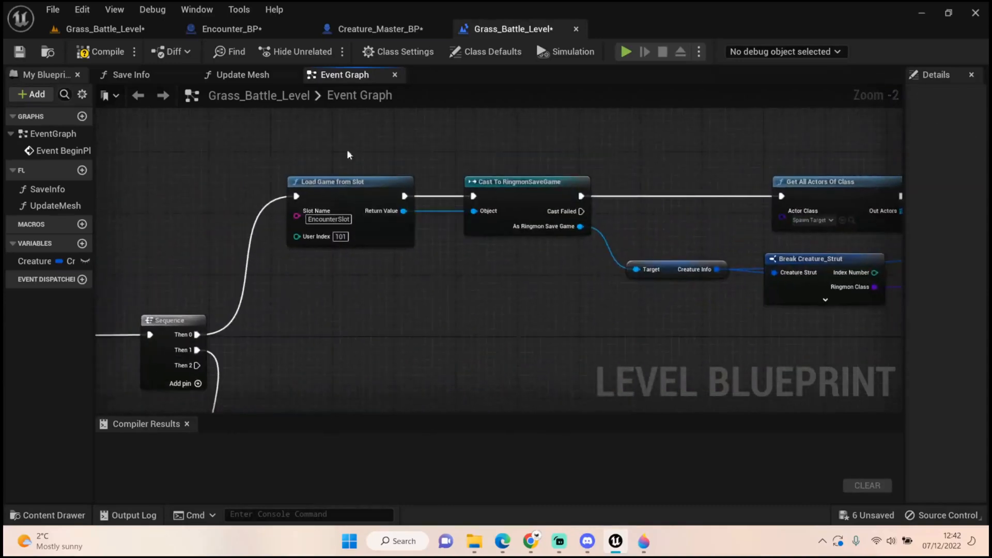
mouse_move(303, 184)
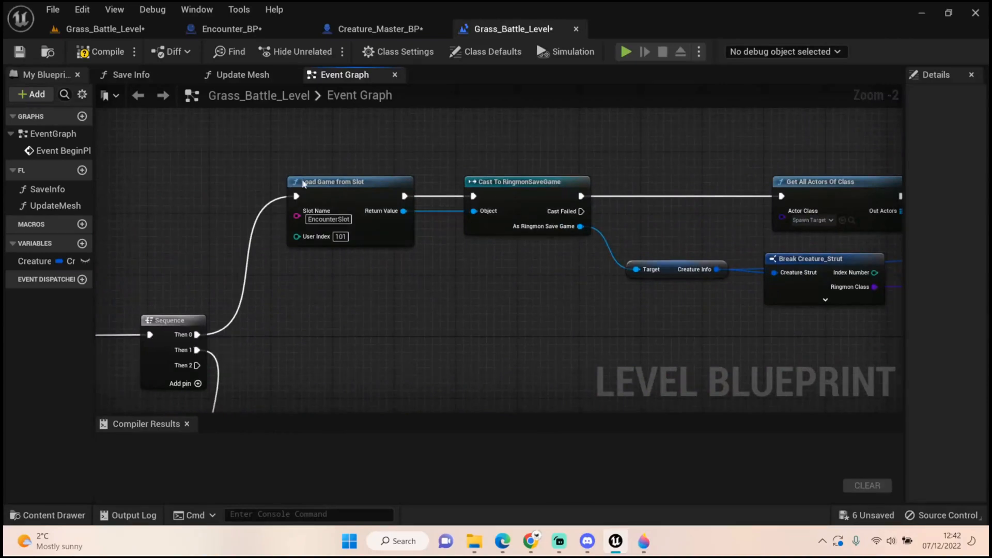
mouse_move(273, 180)
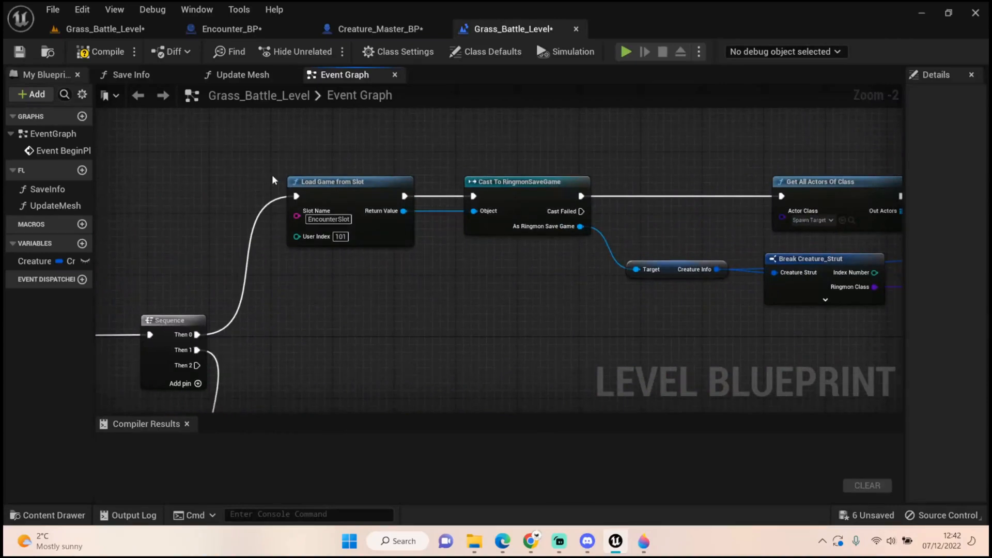
left_click(322, 218)
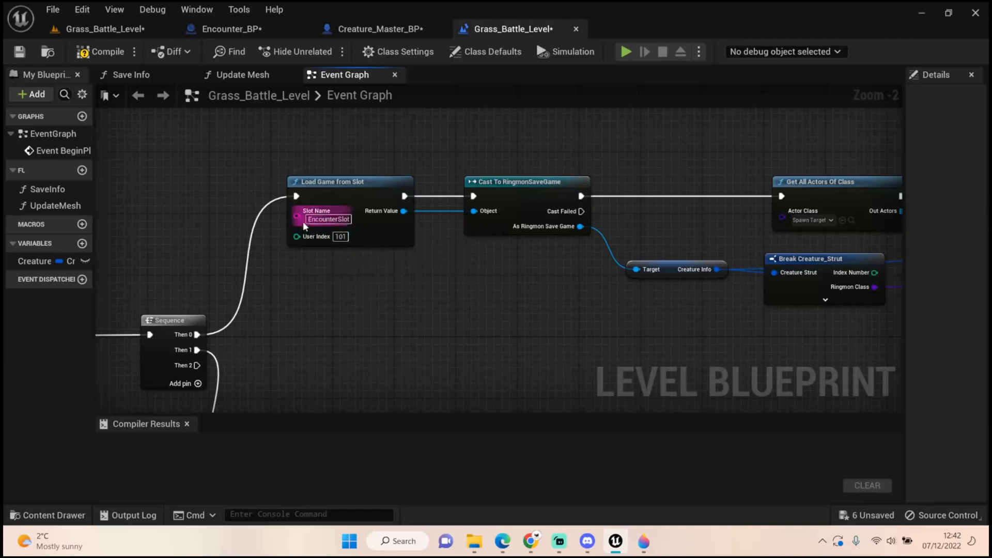
mouse_move(315, 236)
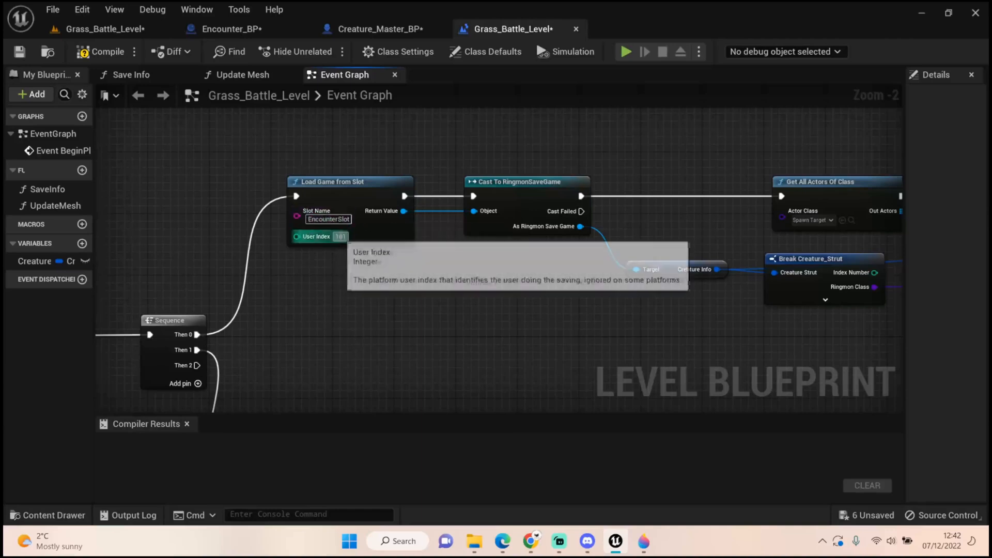
mouse_move(503, 275)
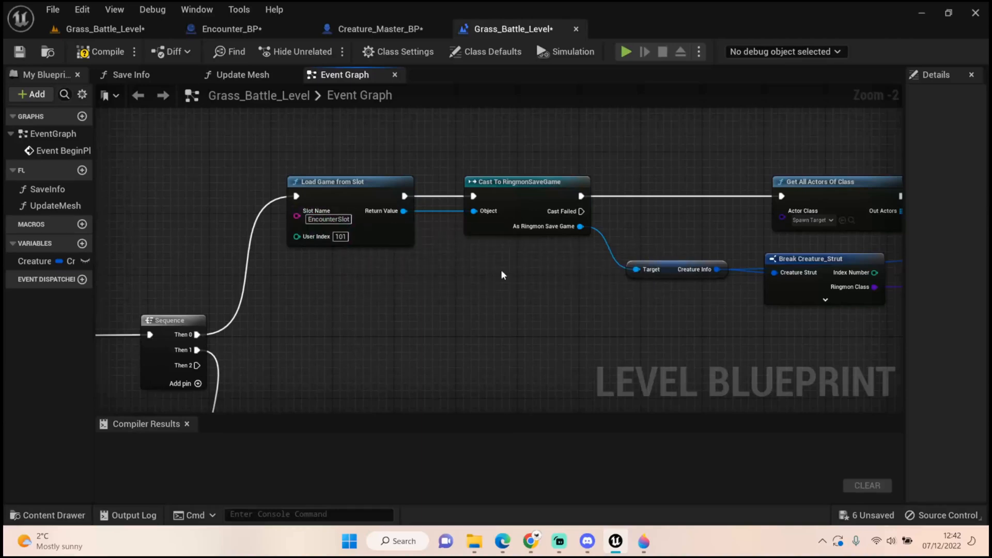
left_click_drag(503, 275, 279, 285)
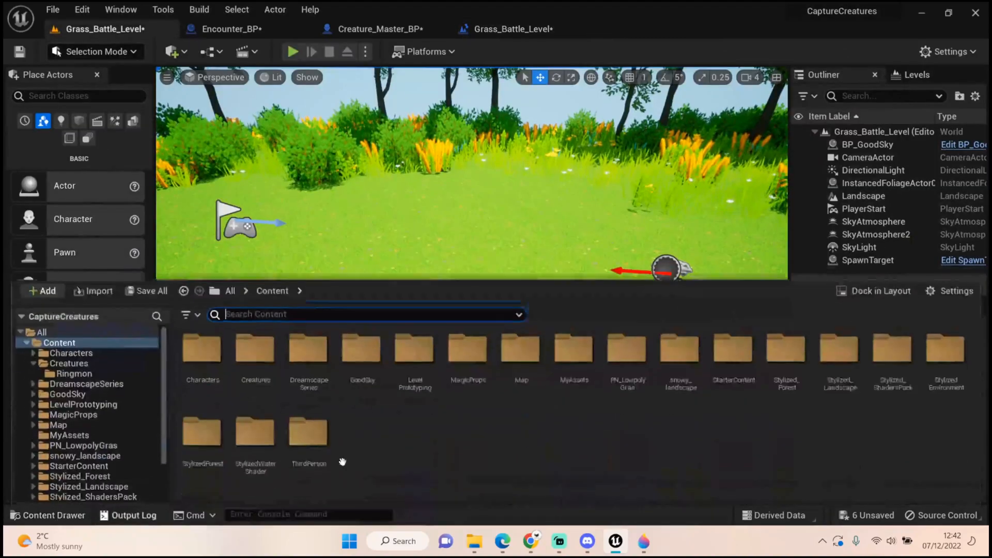
- Inspect the SpawnTarget blueprint's viewport from Map > Battling, then close it
double_click(520, 353)
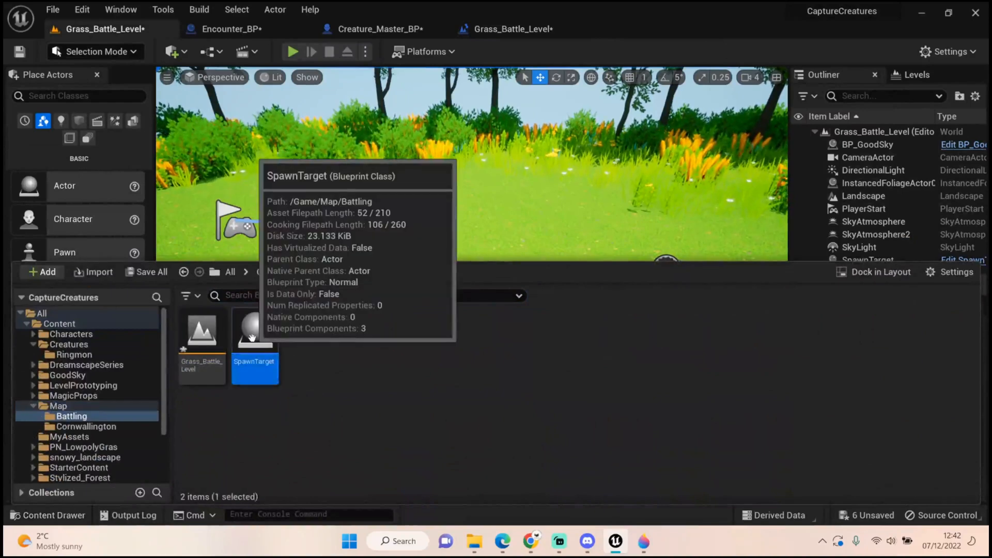
double_click(255, 331)
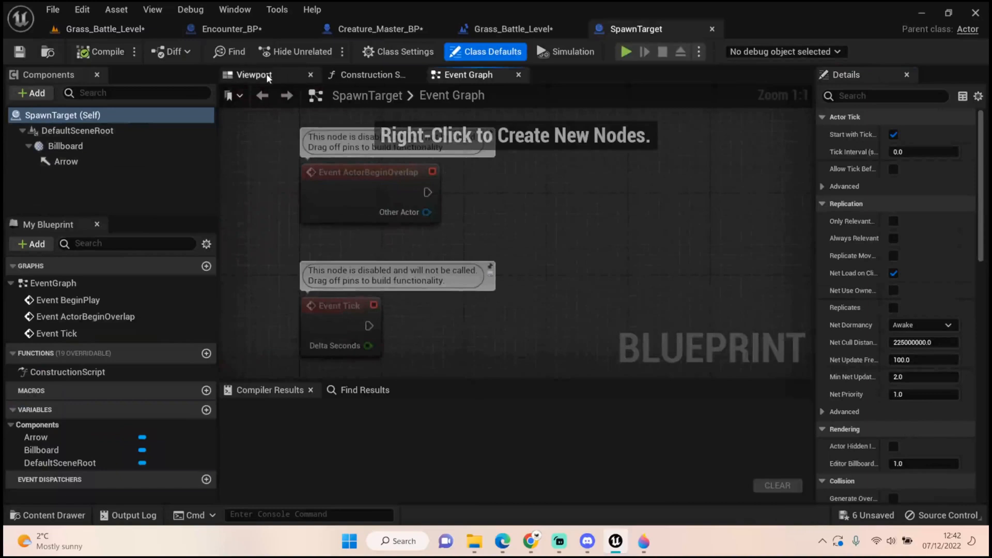
left_click(254, 75)
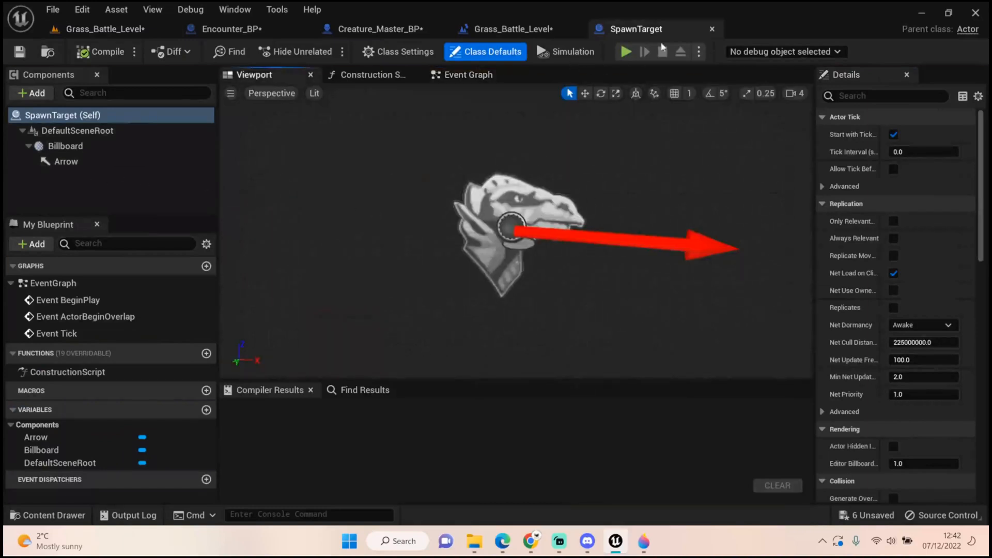
left_click(512, 29)
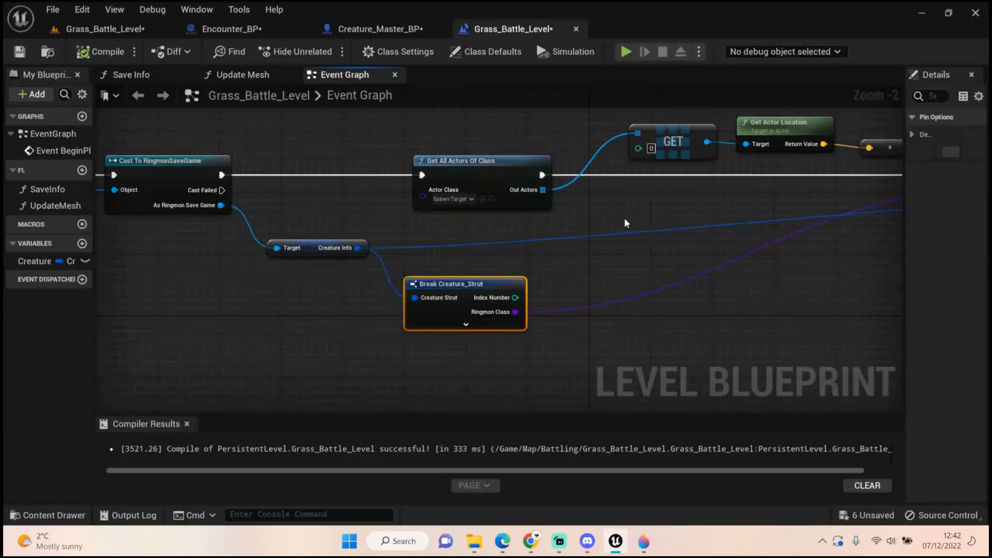
- Review the creature spawning nodes, then view the Update Mesh function graph
left_click_drag(626, 223, 602, 188)
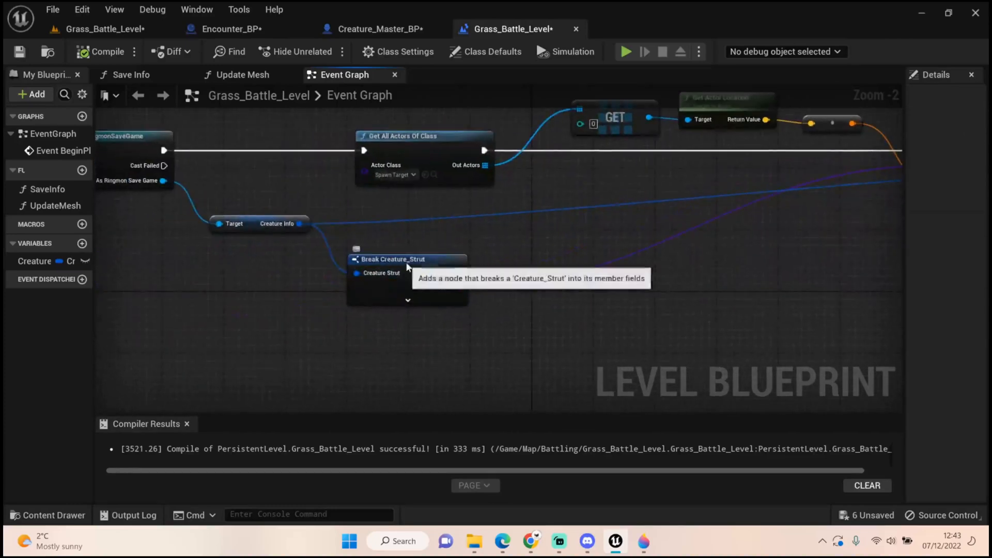
left_click(393, 258)
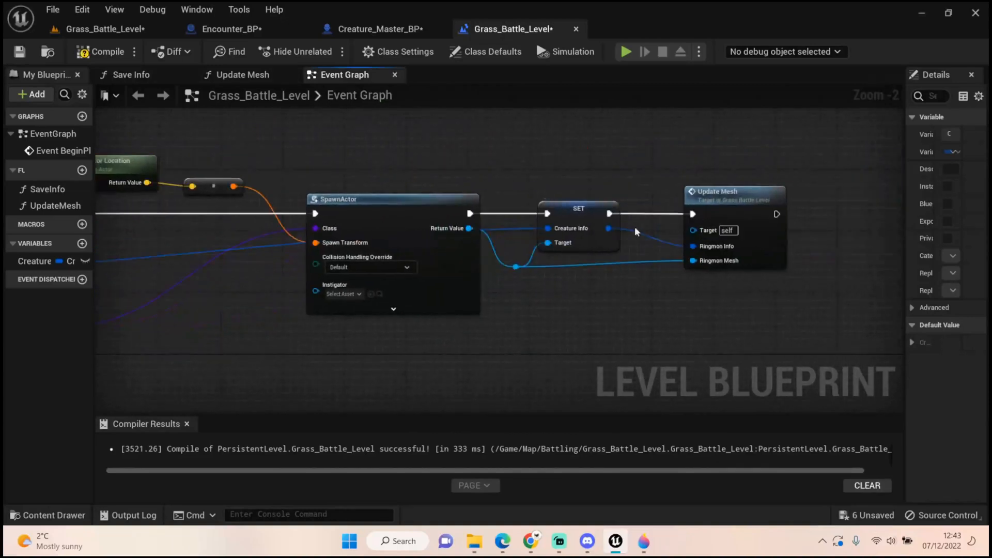
mouse_move(578, 208)
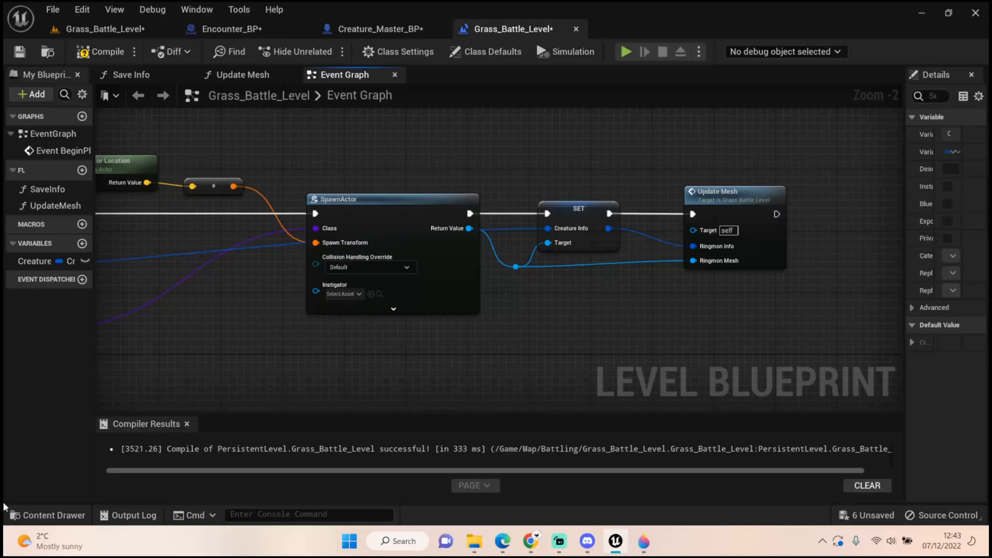
left_click(47, 515)
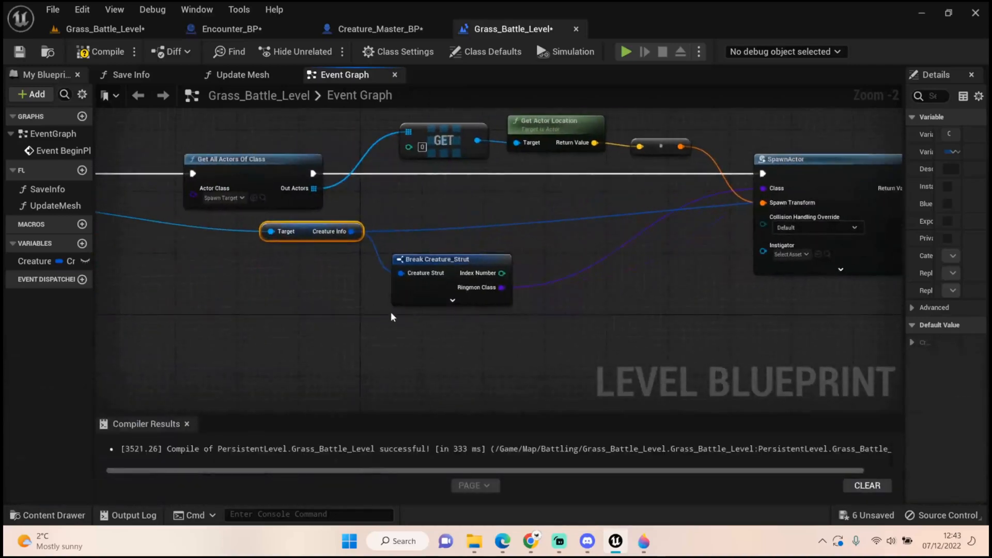
mouse_move(683, 154)
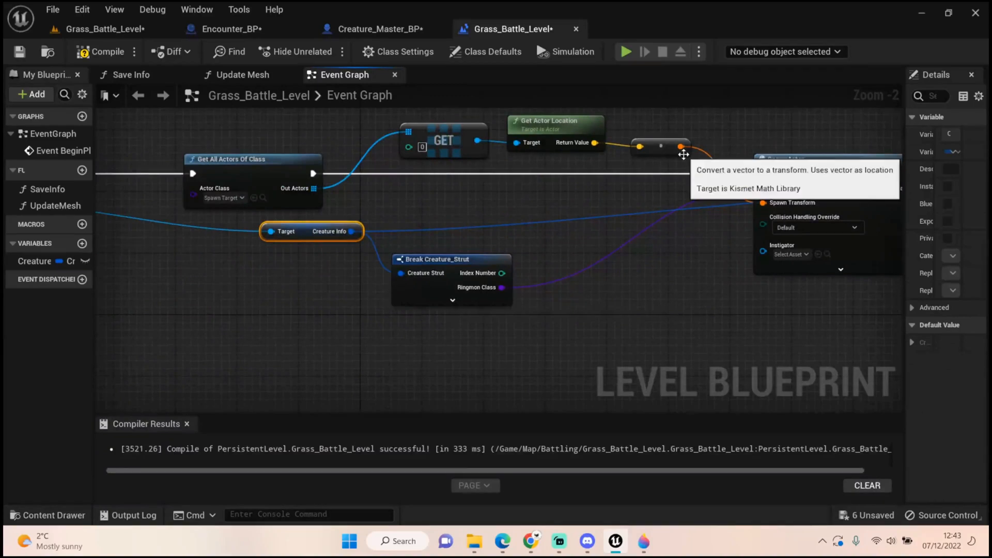
mouse_move(605, 202)
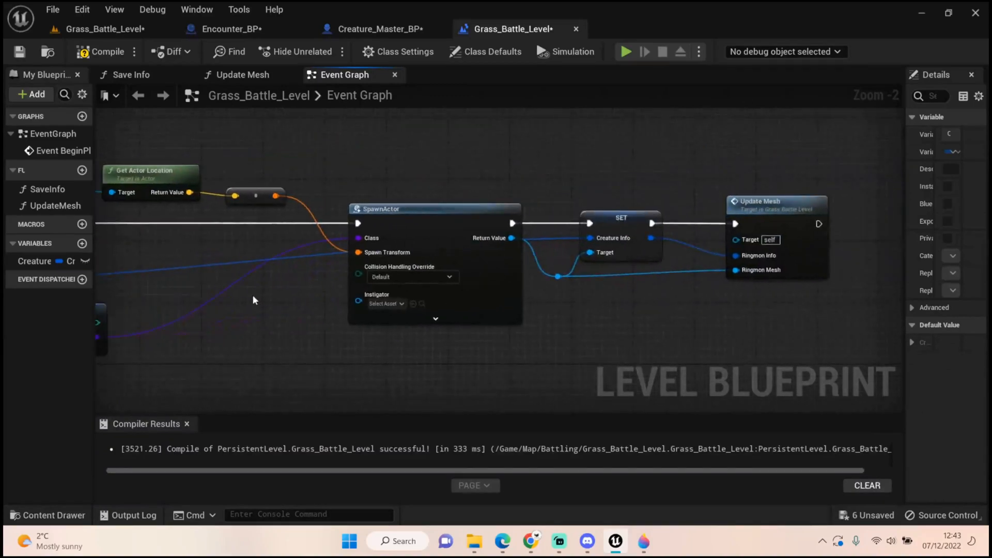
mouse_move(318, 181)
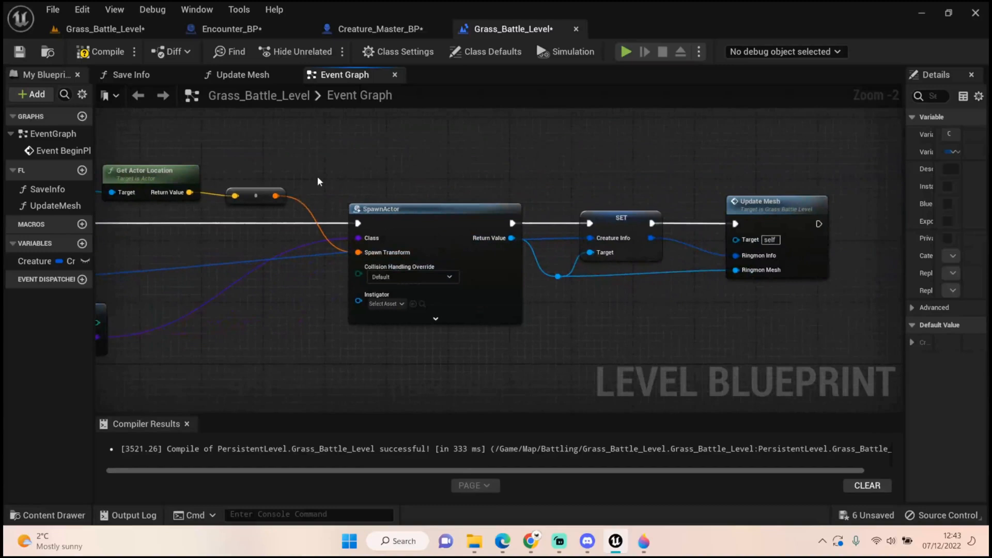
mouse_move(333, 183)
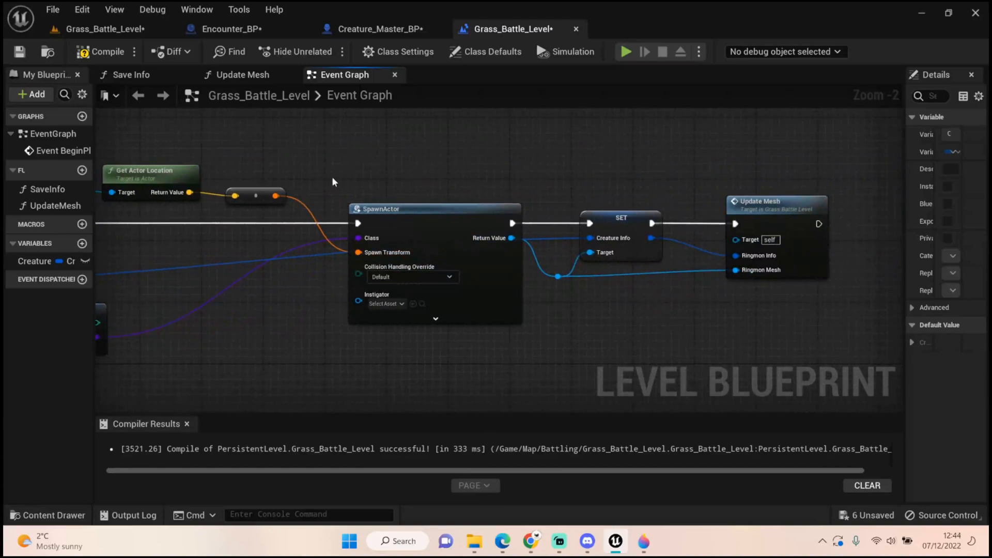
mouse_move(523, 219)
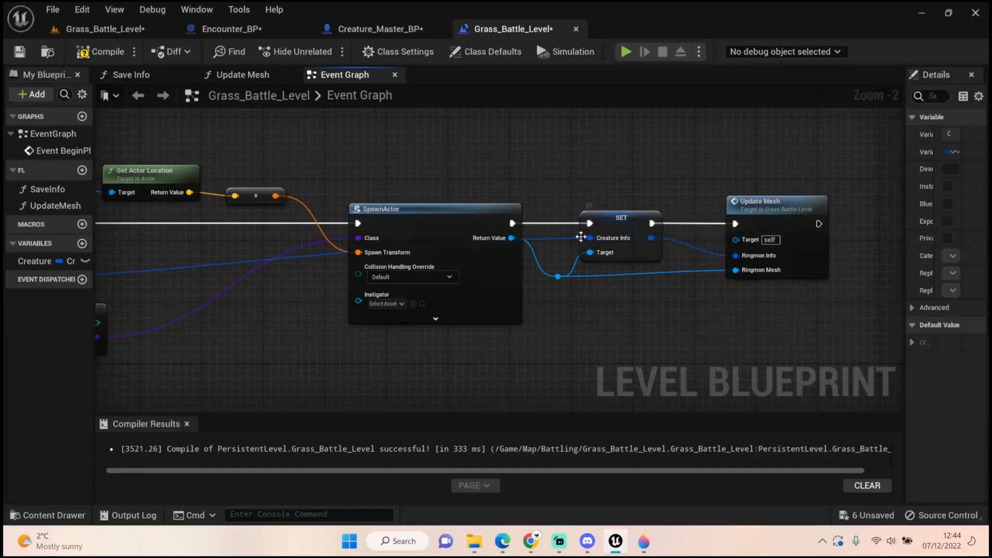
mouse_move(398, 229)
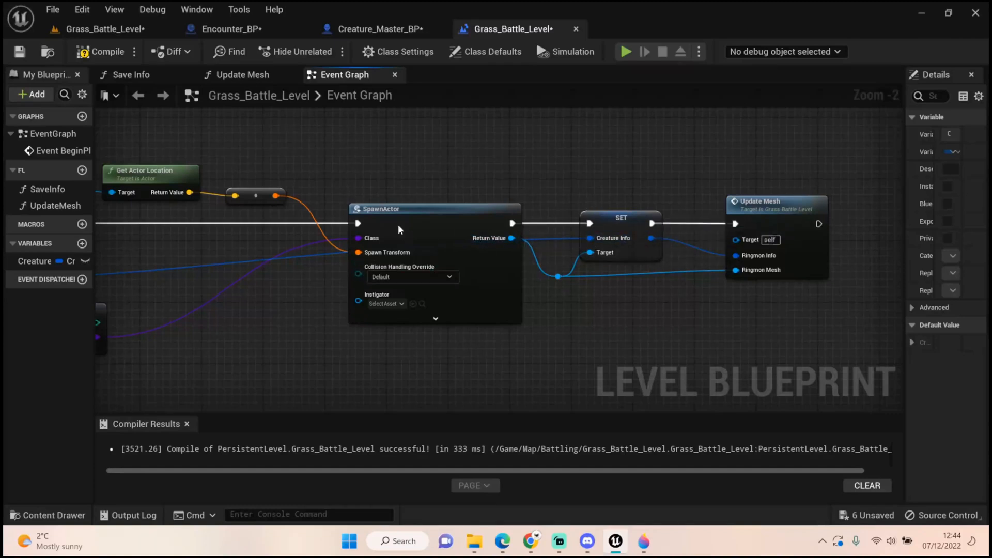
mouse_move(446, 247)
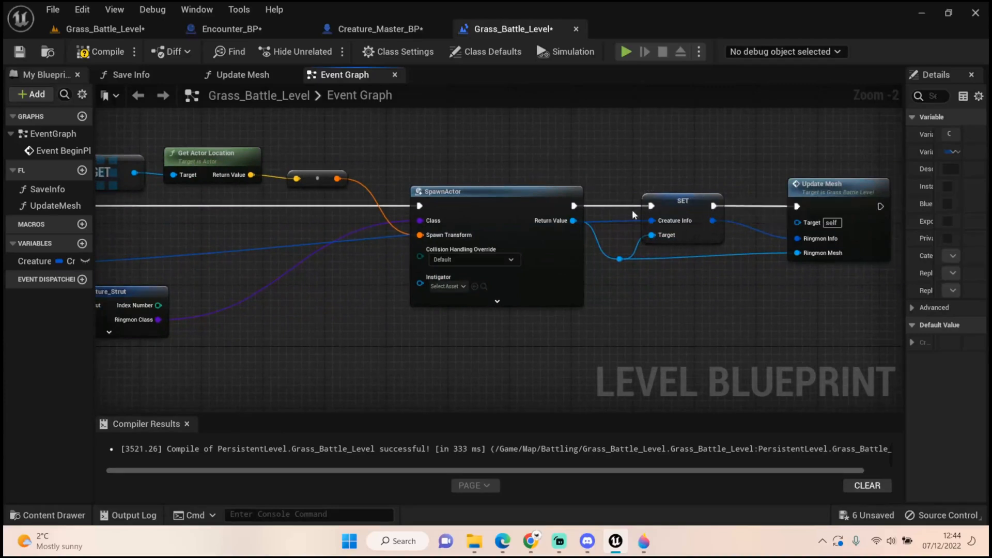
mouse_move(678, 203)
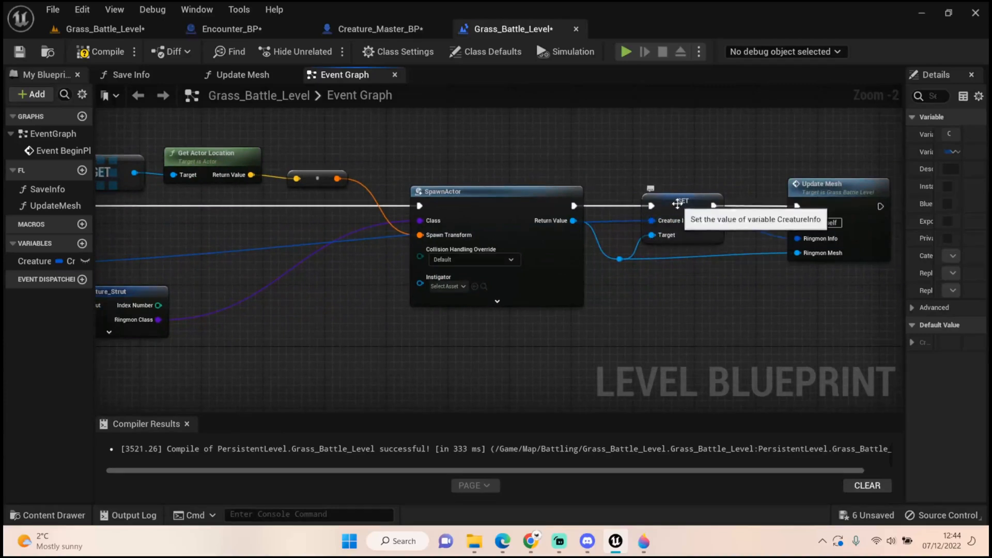
mouse_move(844, 197)
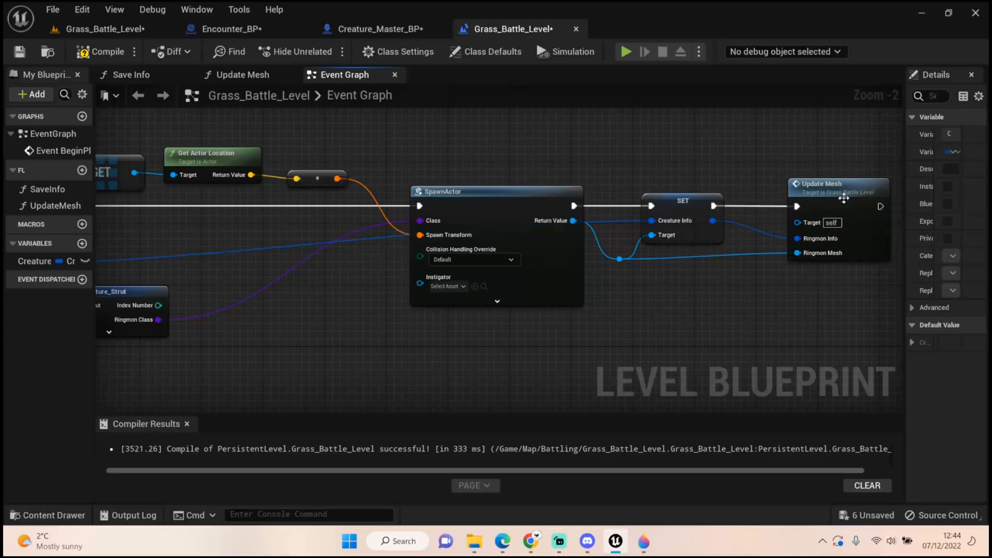
left_click(241, 74)
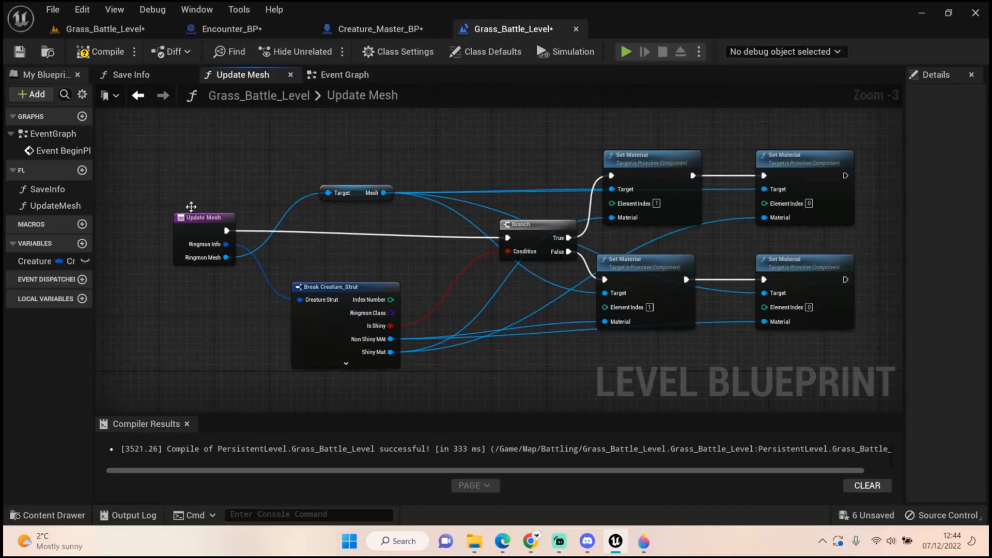
mouse_move(269, 333)
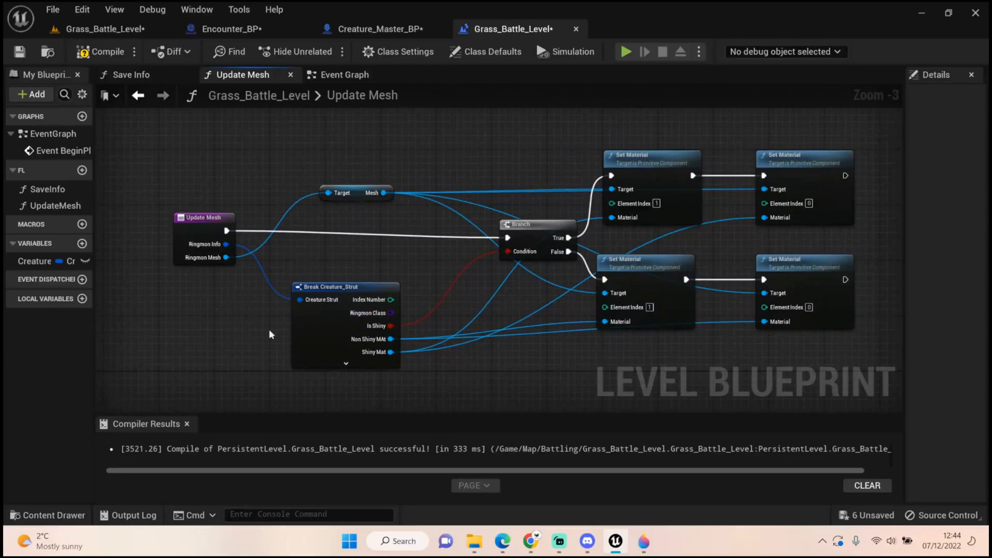
mouse_move(710, 174)
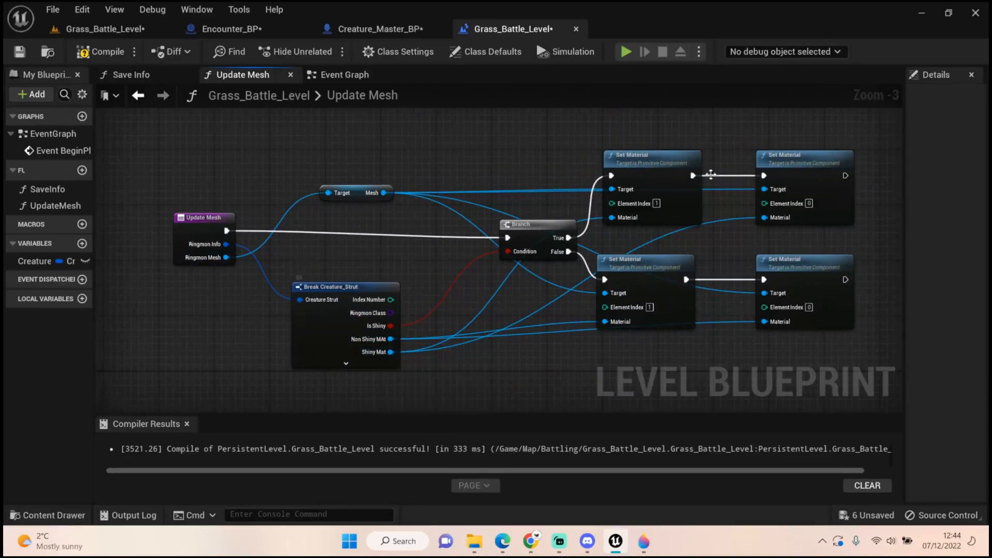
- Compare Update Mesh with Creature_Master_BP, recompile the level blueprint, and bring up Encounter_BP
left_click(374, 29)
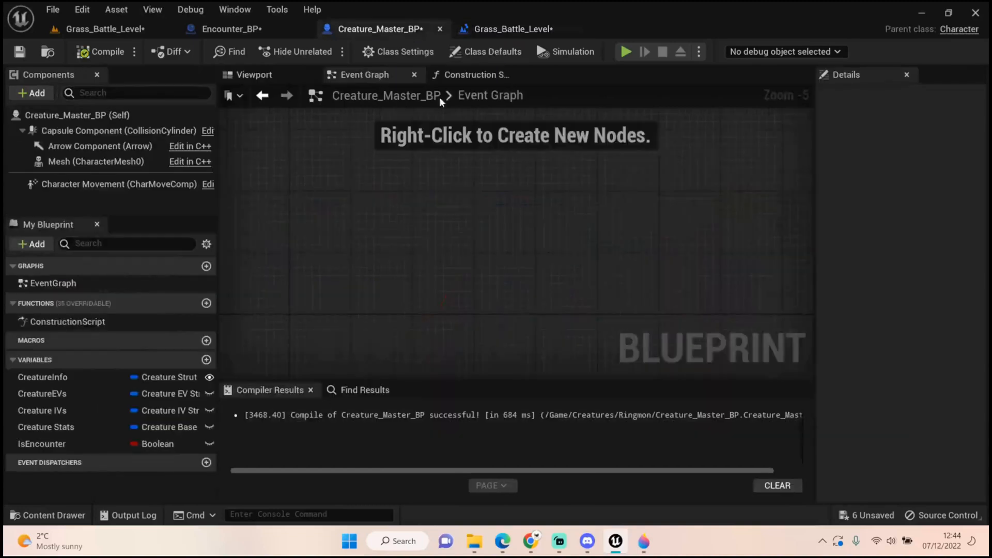
left_click(513, 29)
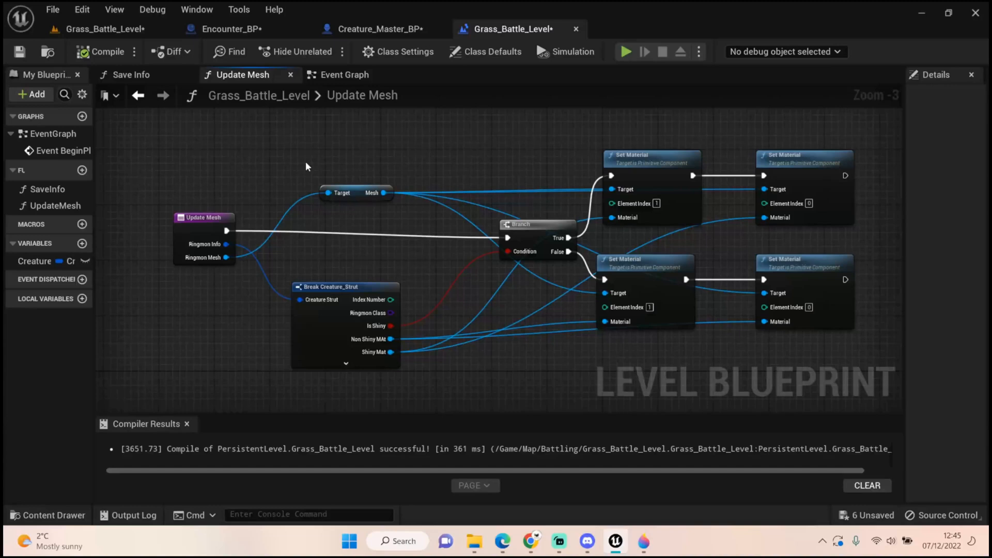
mouse_move(380, 29)
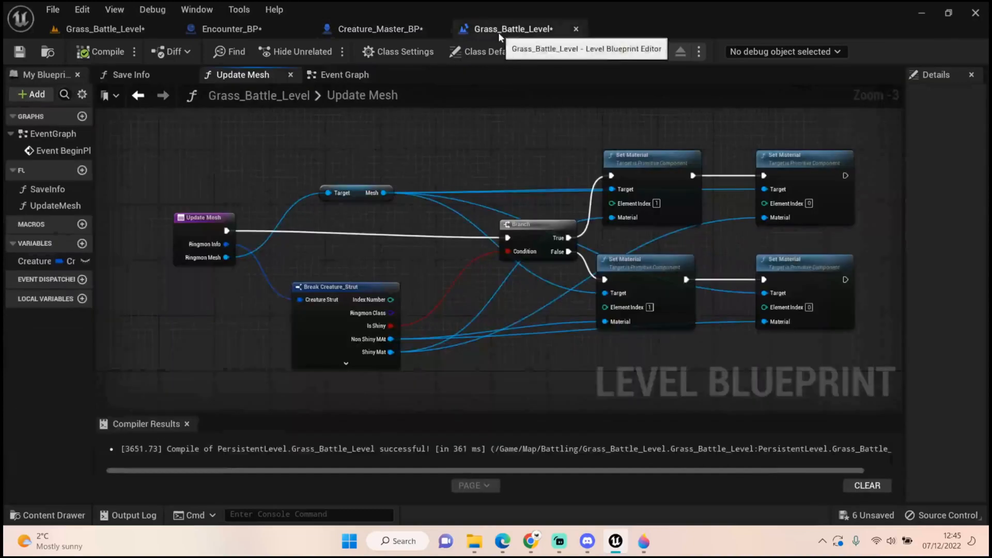
left_click(379, 29)
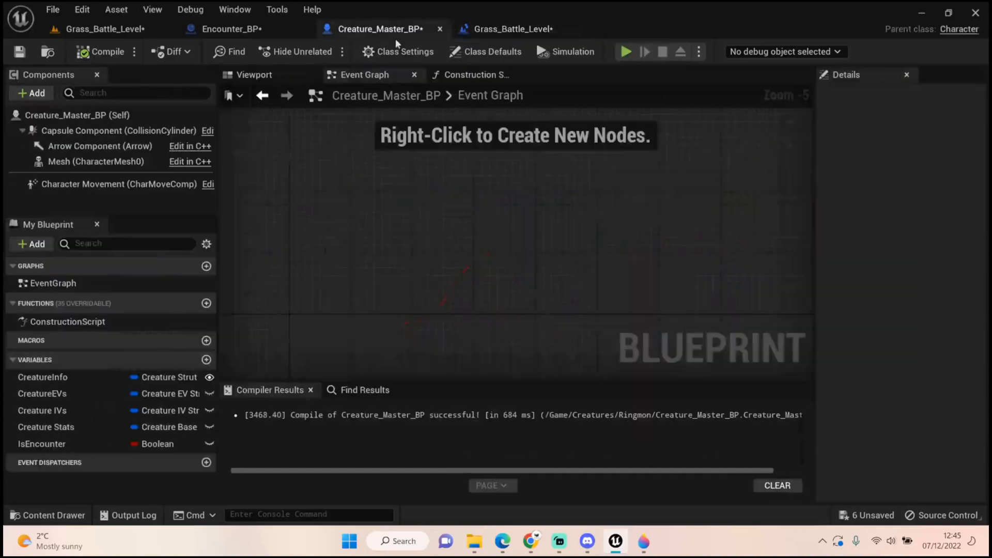
left_click(511, 29)
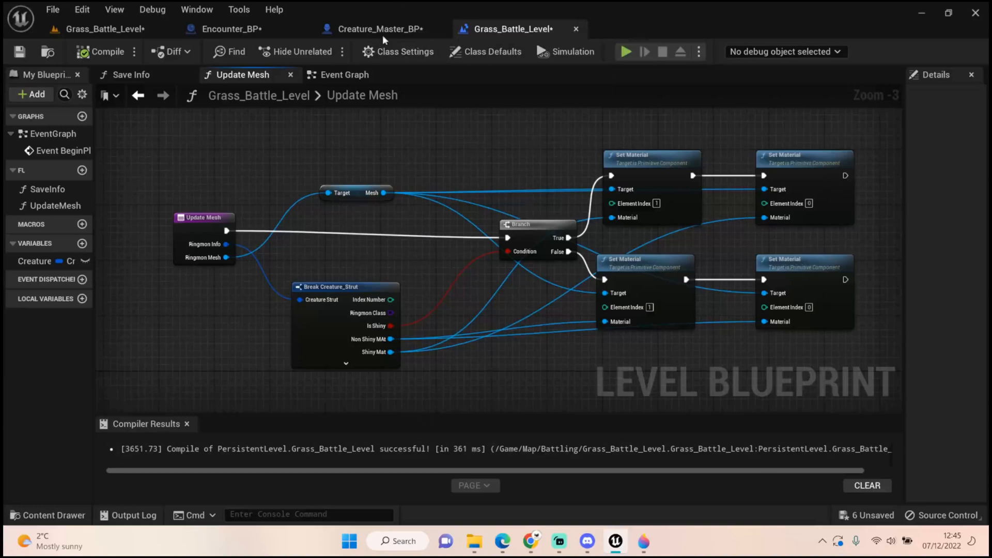
left_click(376, 29)
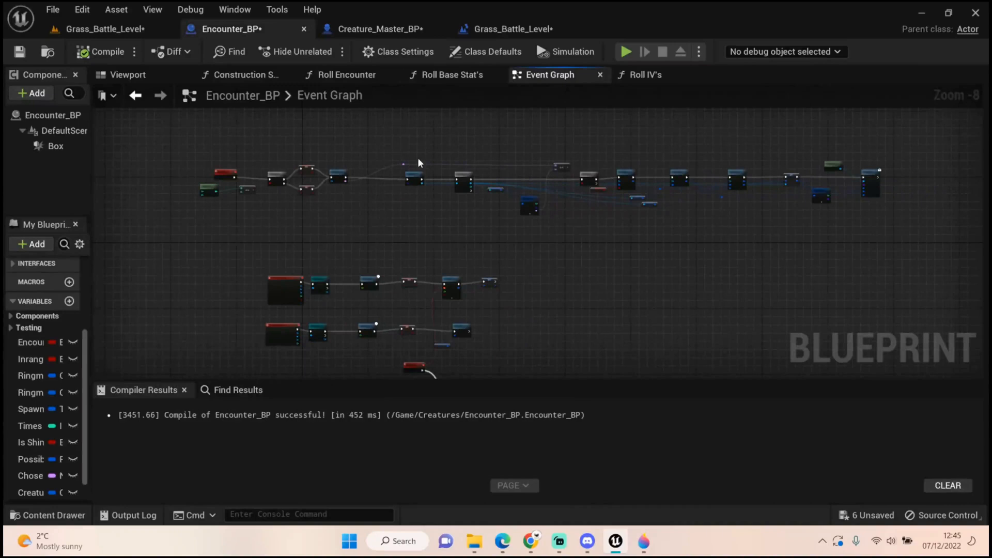
mouse_move(682, 162)
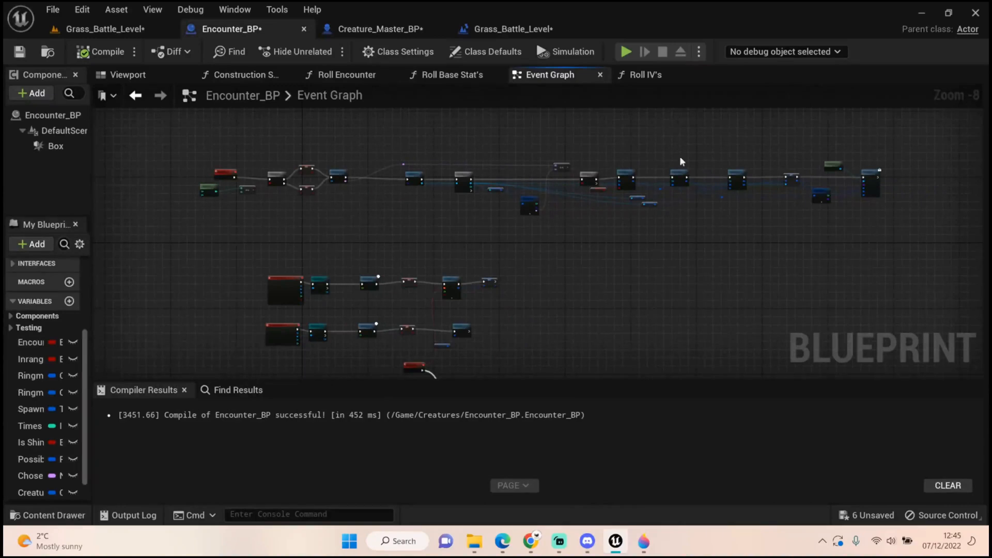
left_click(378, 29)
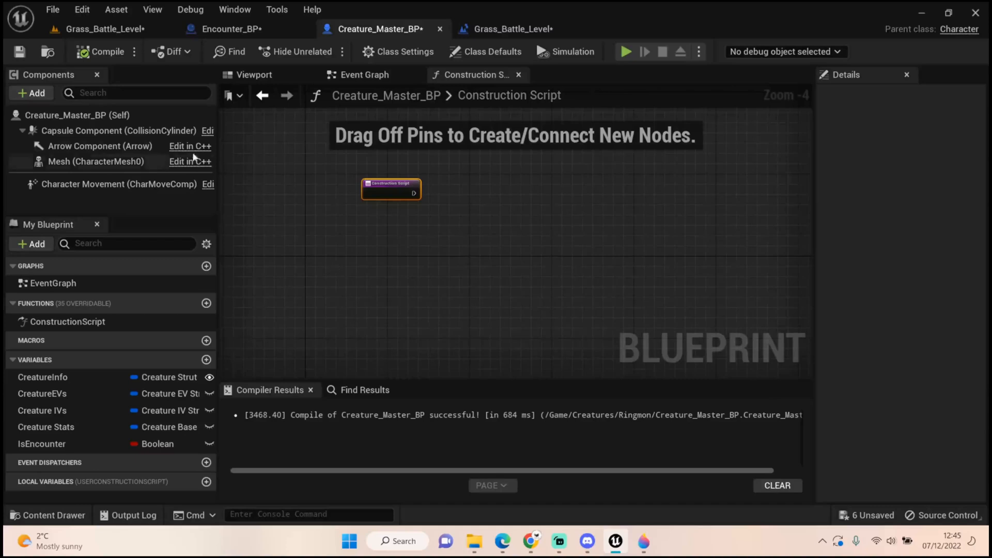
left_click(231, 29)
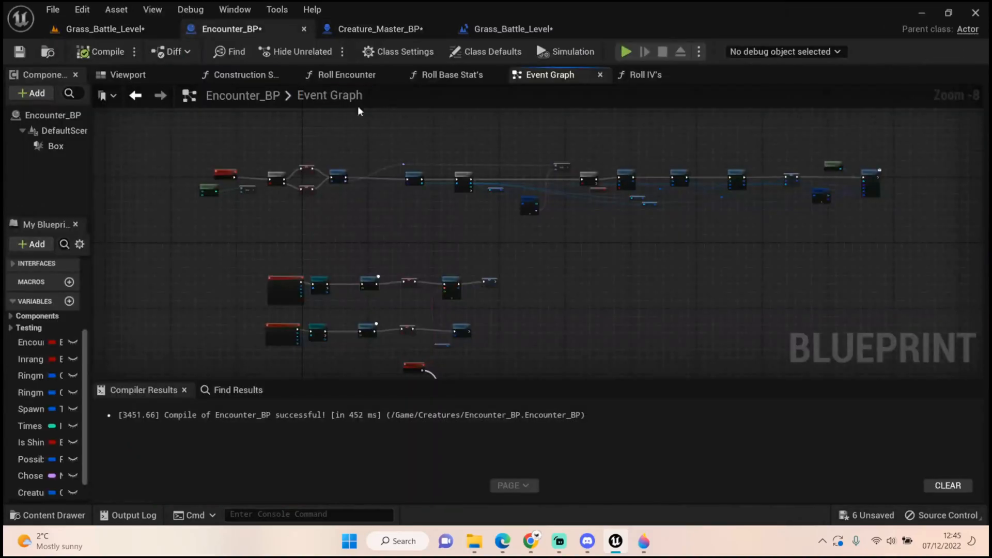
mouse_move(560, 176)
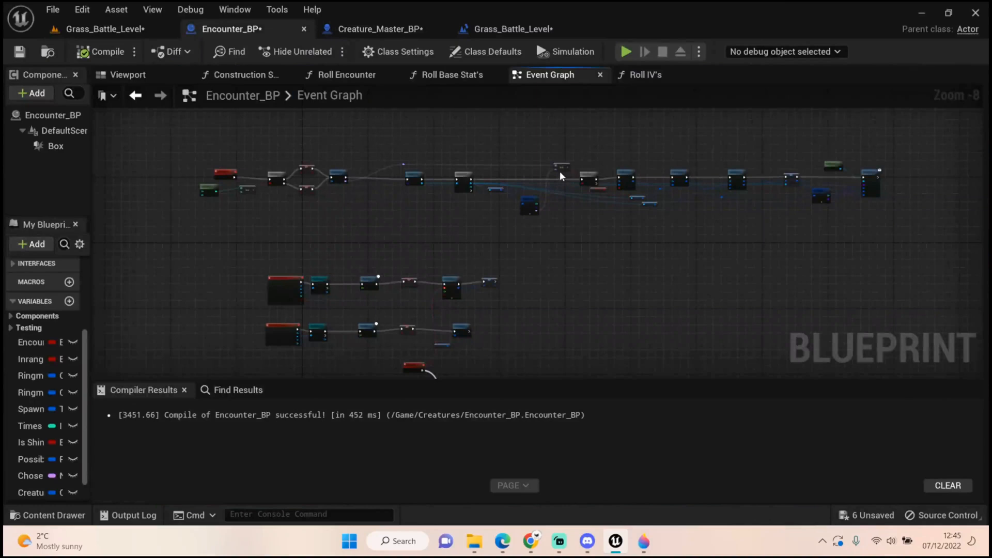
mouse_move(452, 117)
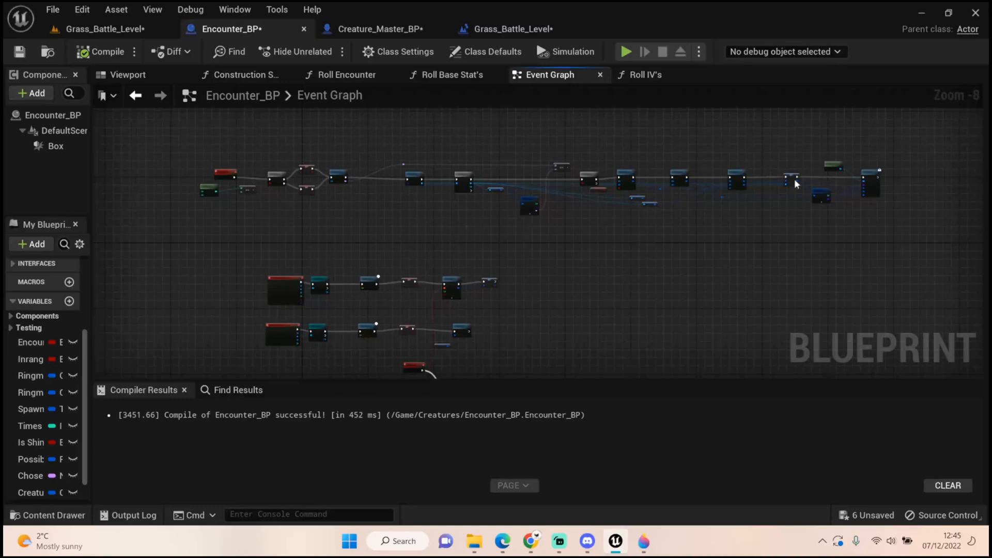
mouse_move(861, 186)
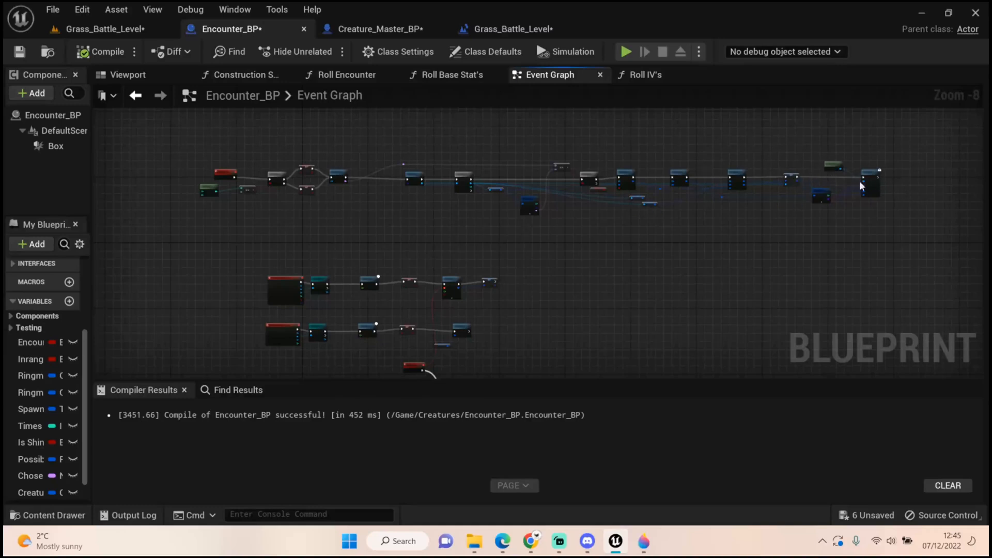
mouse_move(404, 223)
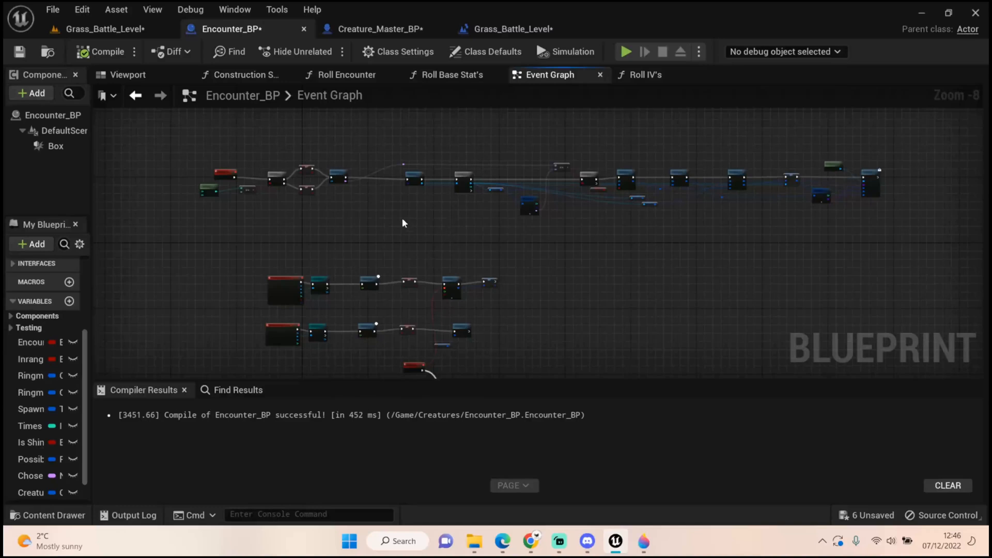
mouse_move(302, 112)
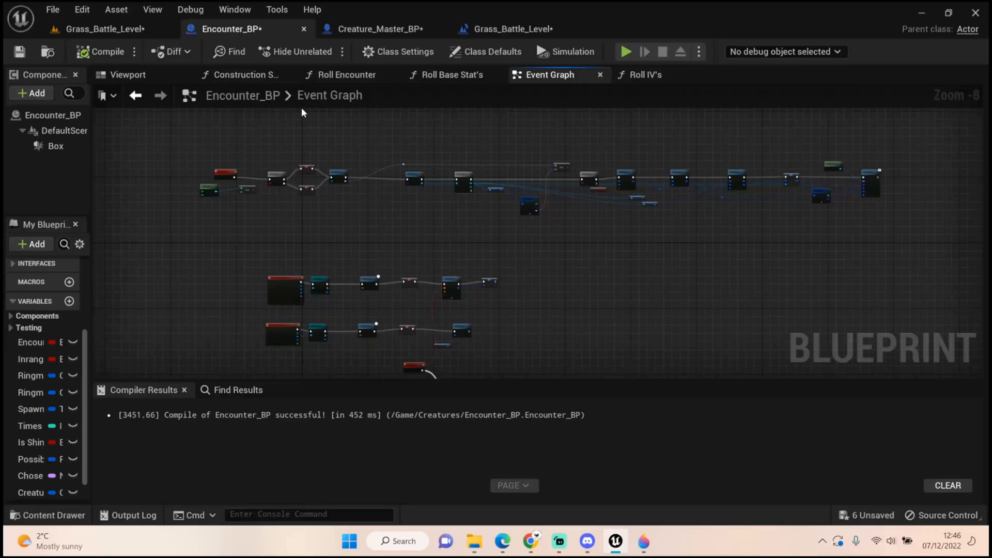
- Save the modified encounter assets from Grass_Battle_Level, declining to save the level under a new name
left_click(104, 29)
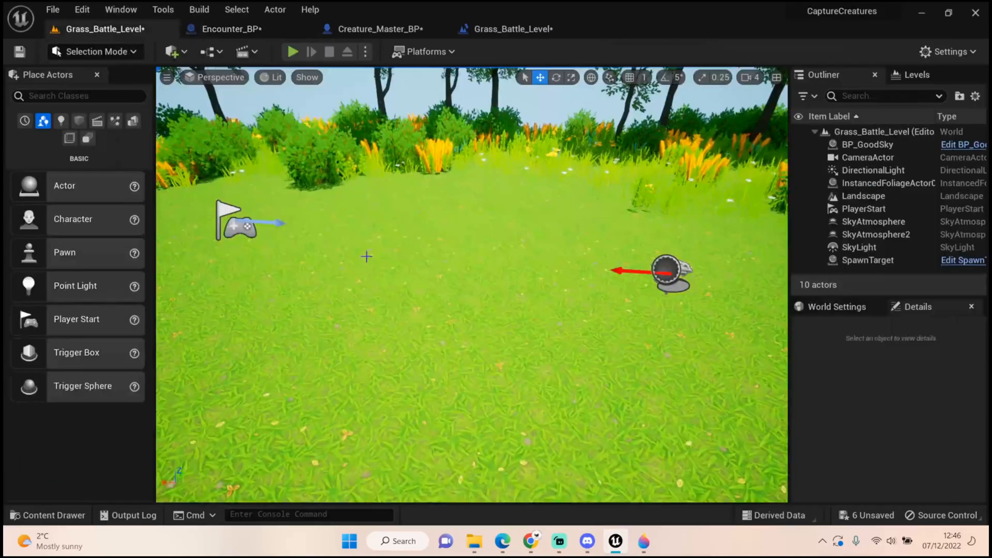
left_click(230, 29)
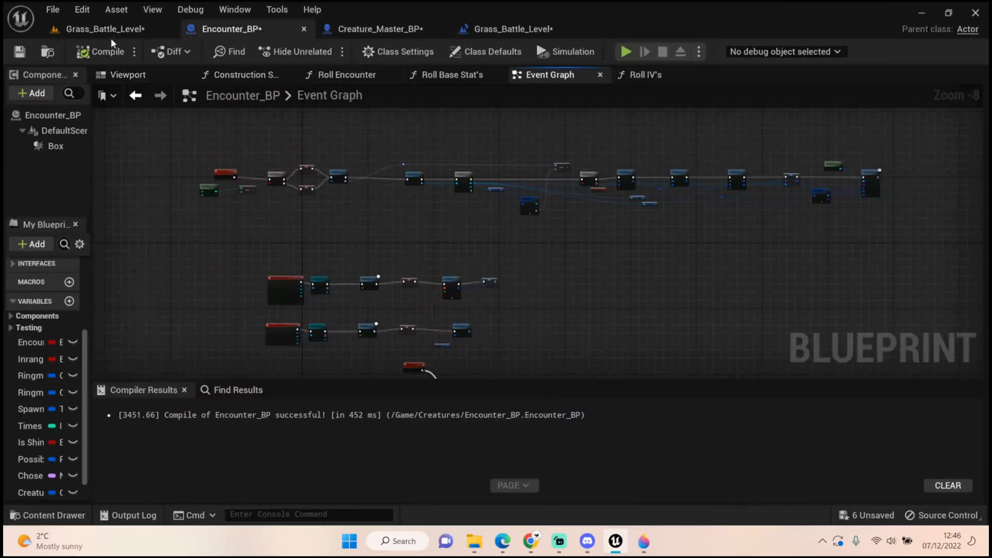
left_click(104, 29)
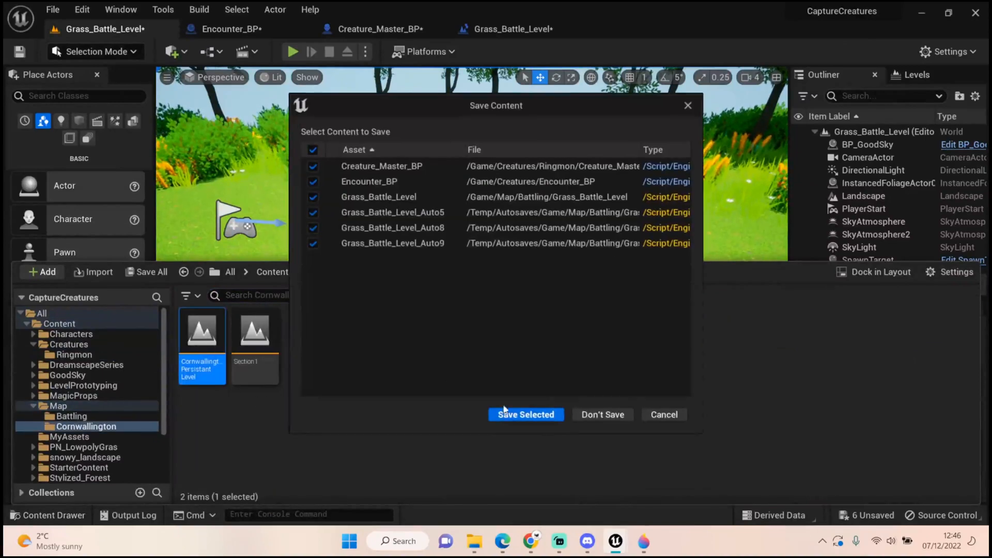
left_click(525, 414)
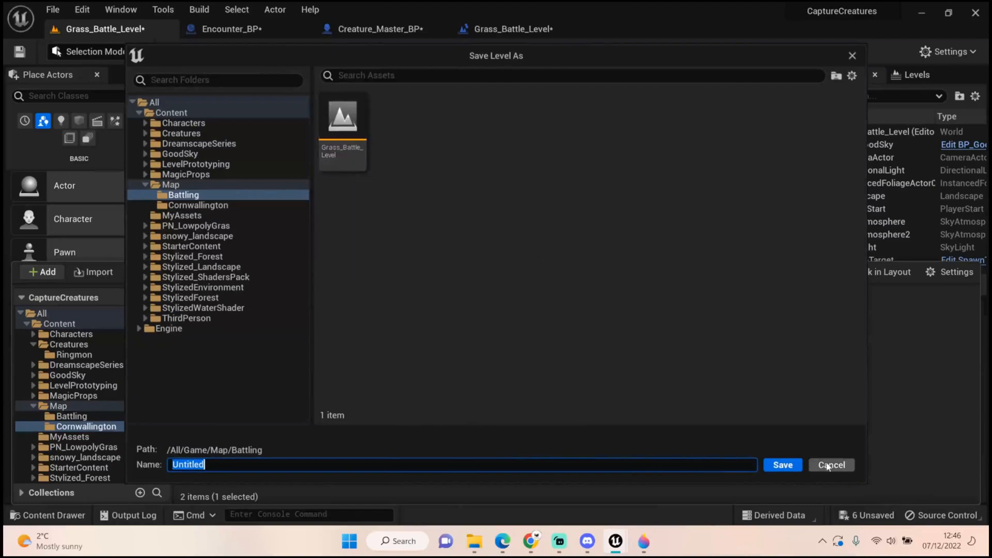
left_click(831, 464)
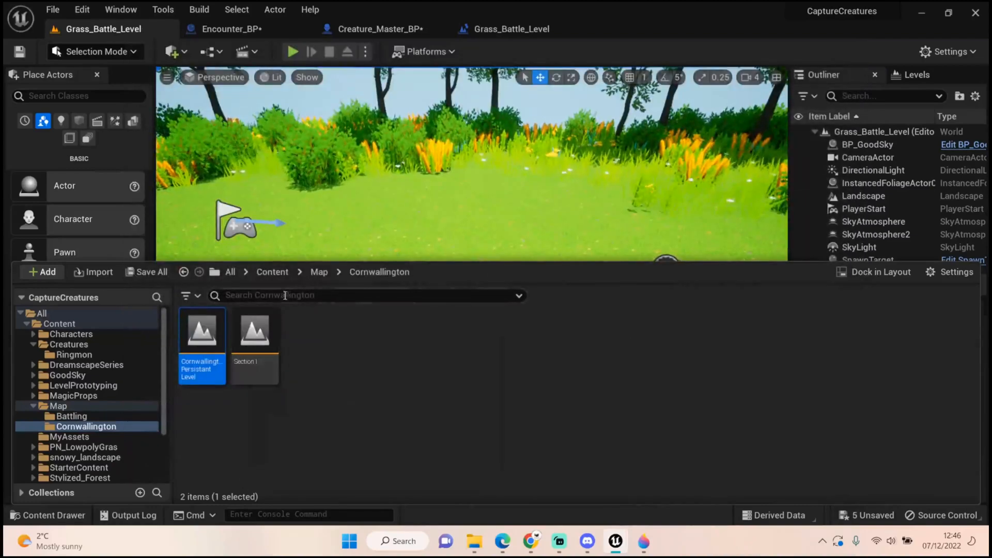
- Load CornwallingtonPersistentLevel, saving remaining blueprints, and browse the Map folder
left_click(150, 272)
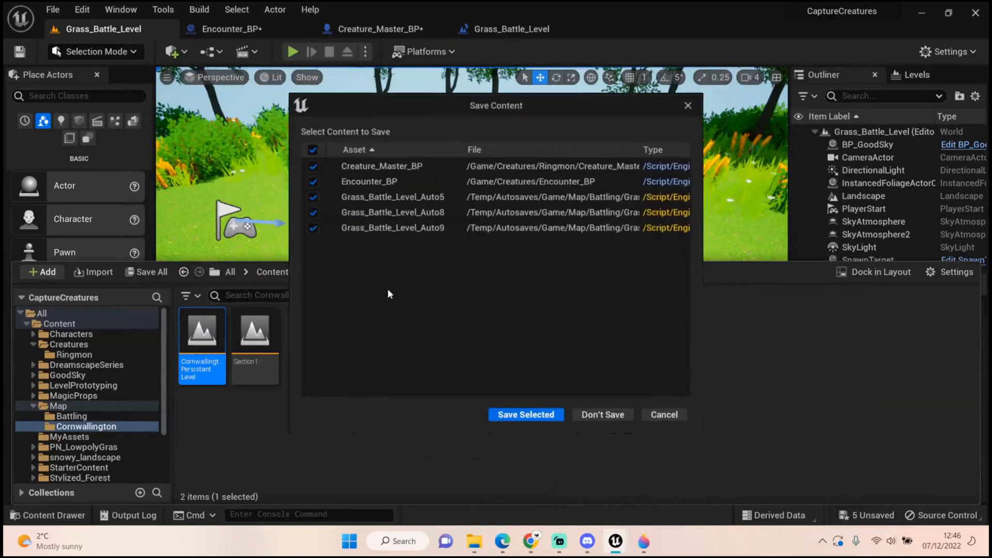
left_click(312, 196)
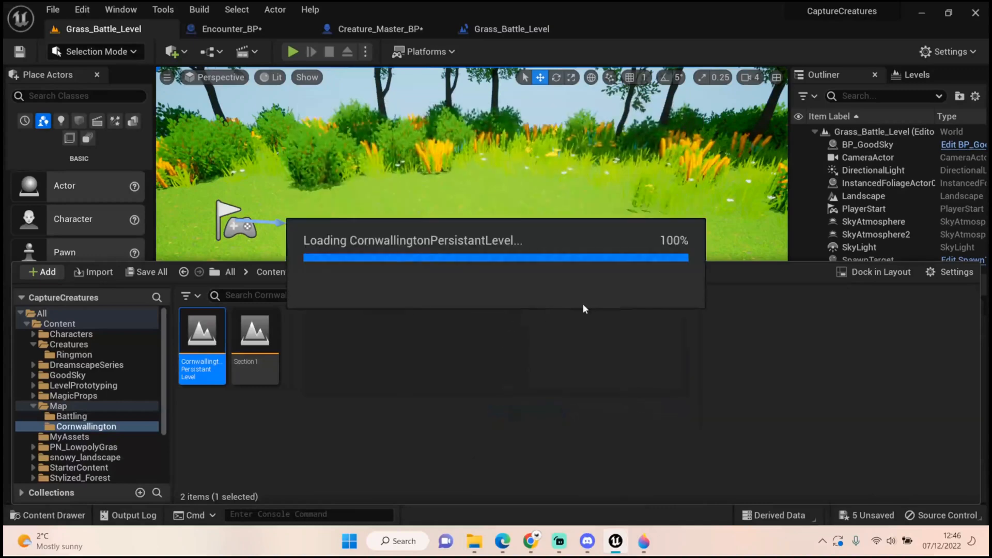
double_click(201, 329)
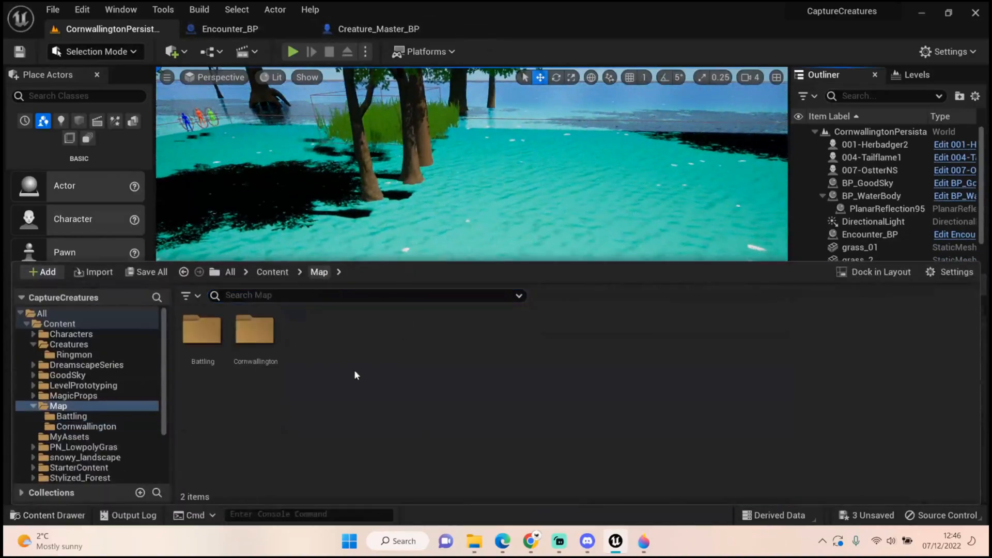
- Play-test Cornwallington until an encounter loads the grass battle level with a creature, then stop
left_click(255, 329)
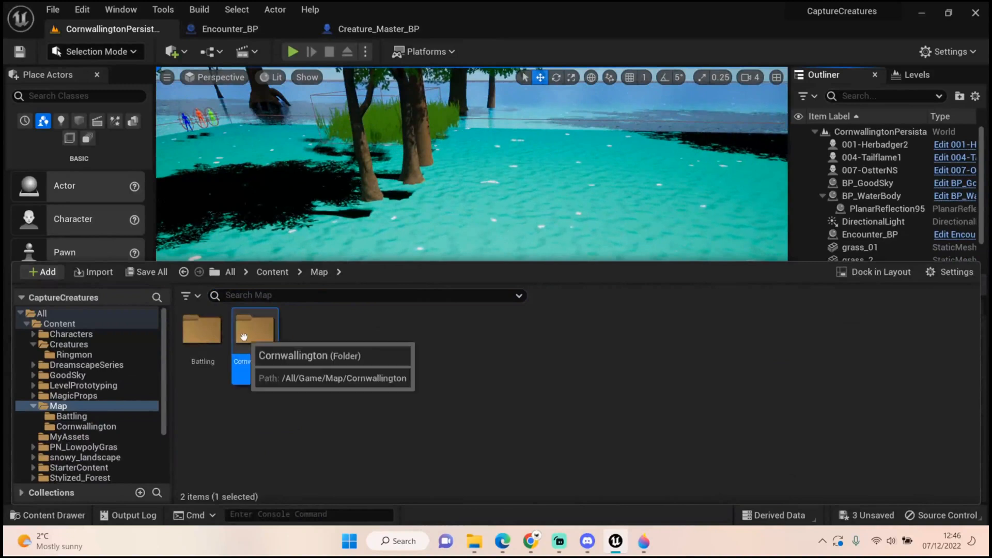
left_click(255, 332)
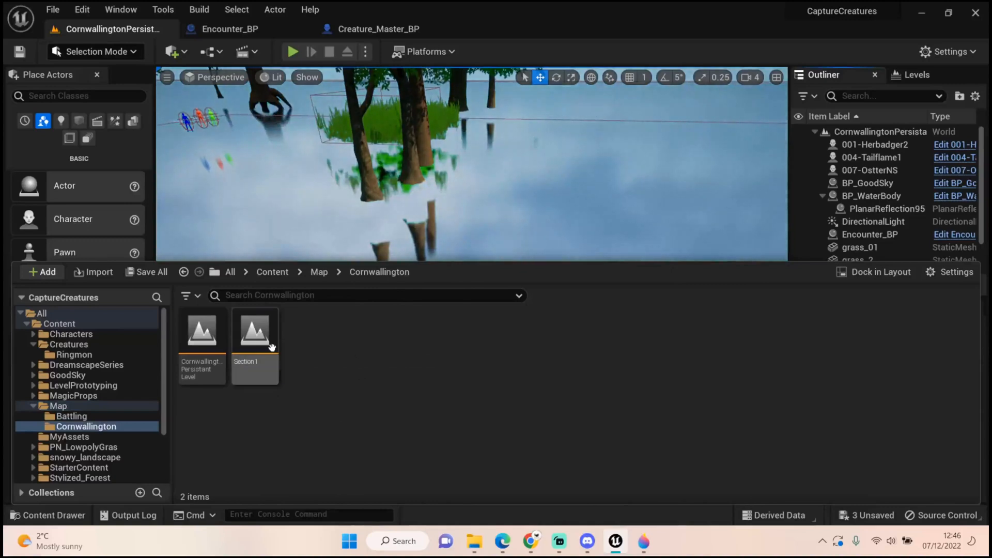
mouse_move(255, 332)
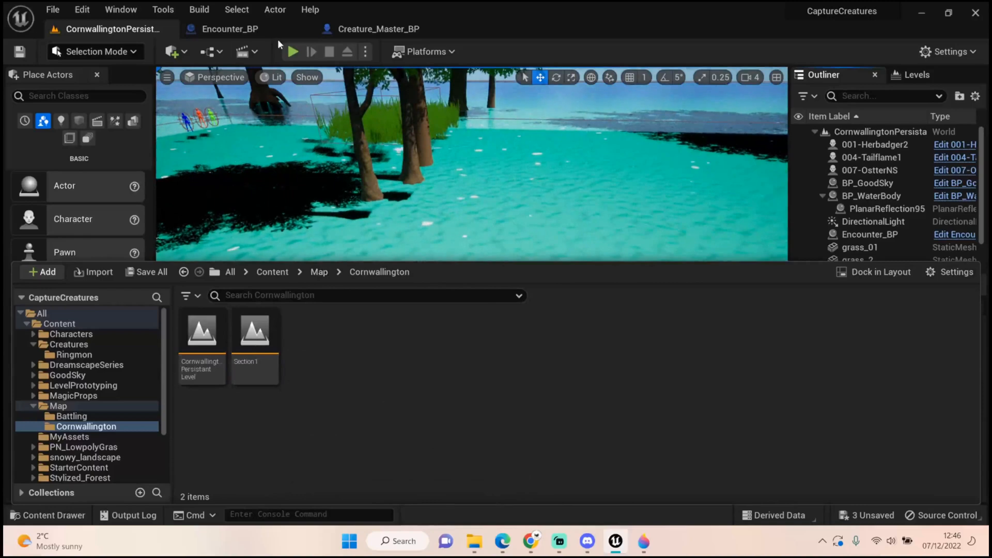
left_click(291, 52)
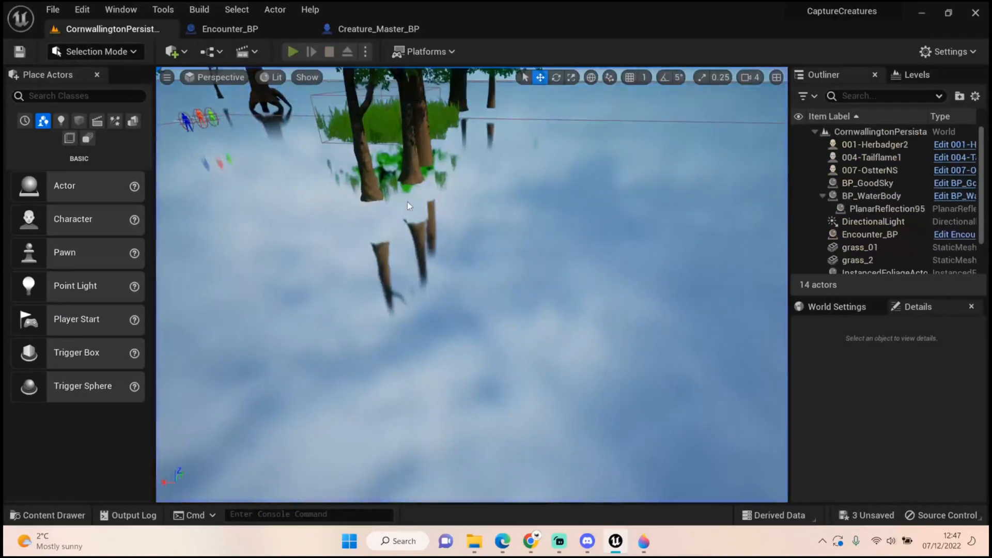
left_click(291, 52)
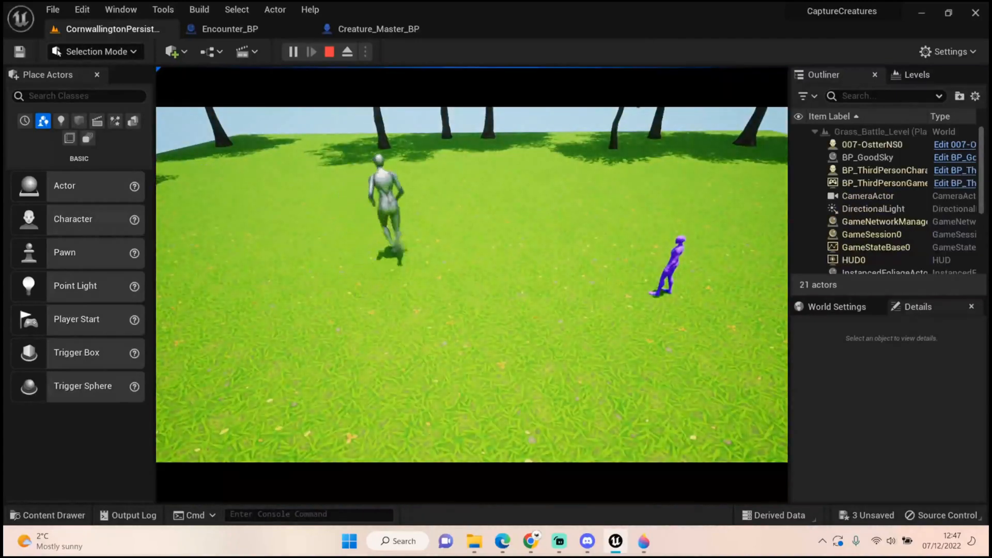
left_click(329, 52)
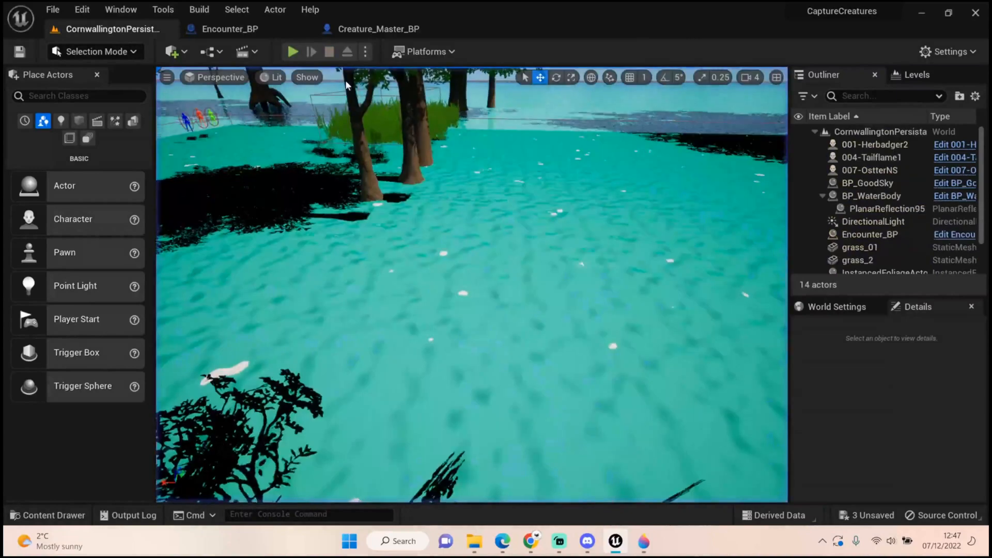
left_click(292, 52)
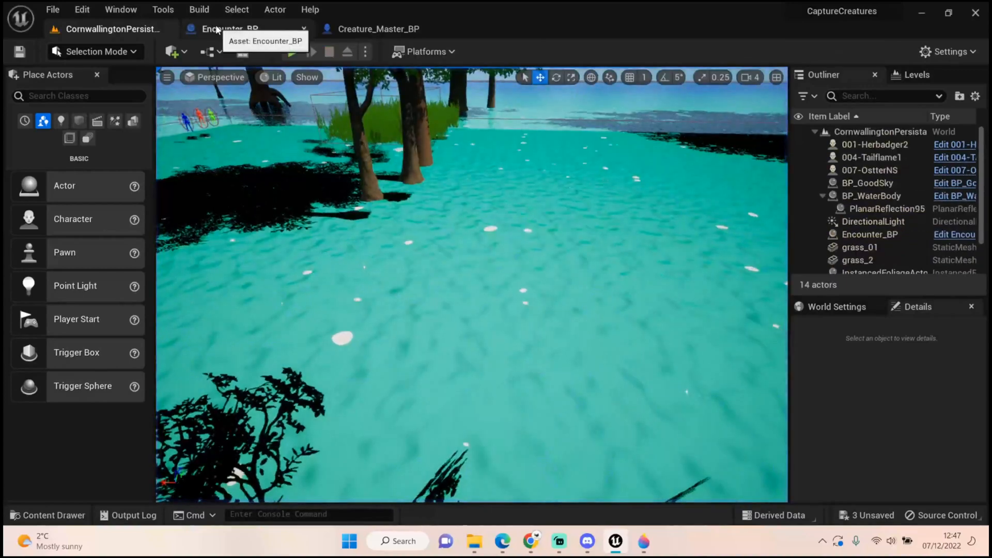
- Look over Creature_Master_BP's construction script and event graph, then return to Encounter_BP
left_click(228, 29)
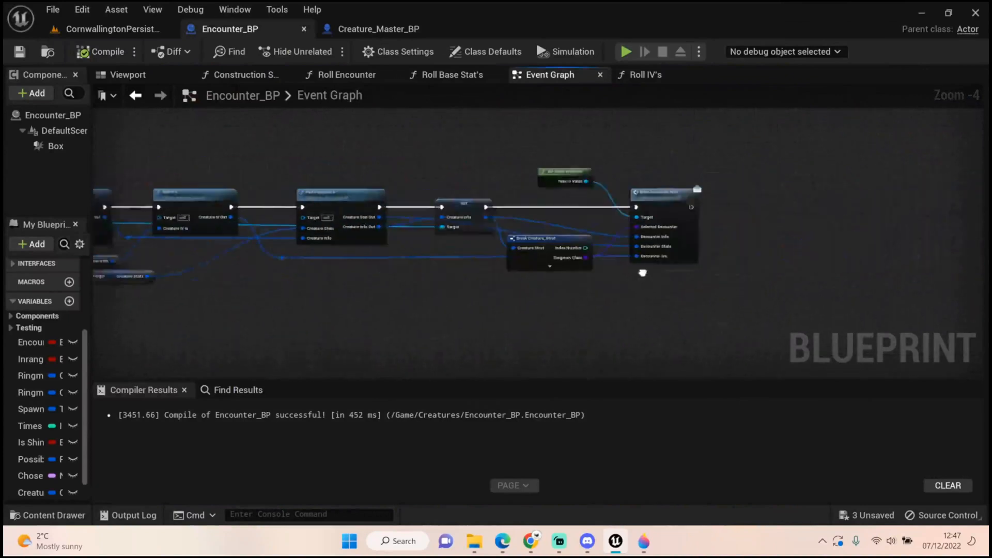
left_click(376, 29)
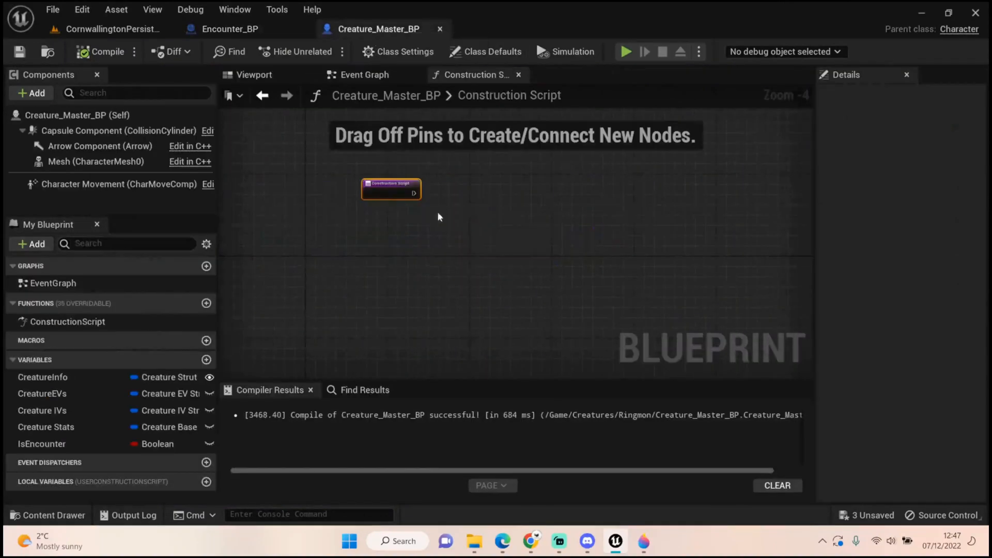
mouse_move(149, 45)
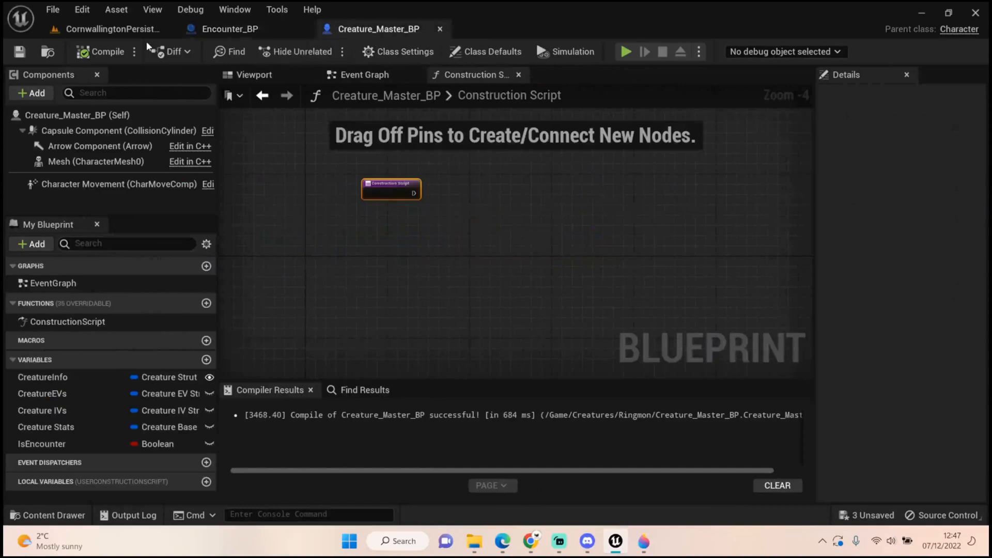
left_click_drag(391, 188, 449, 232)
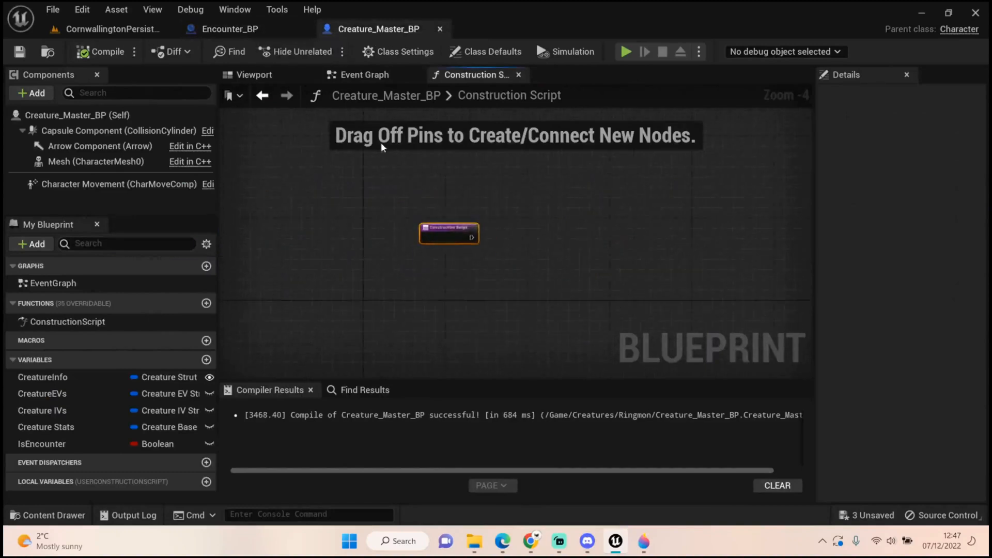
left_click(364, 74)
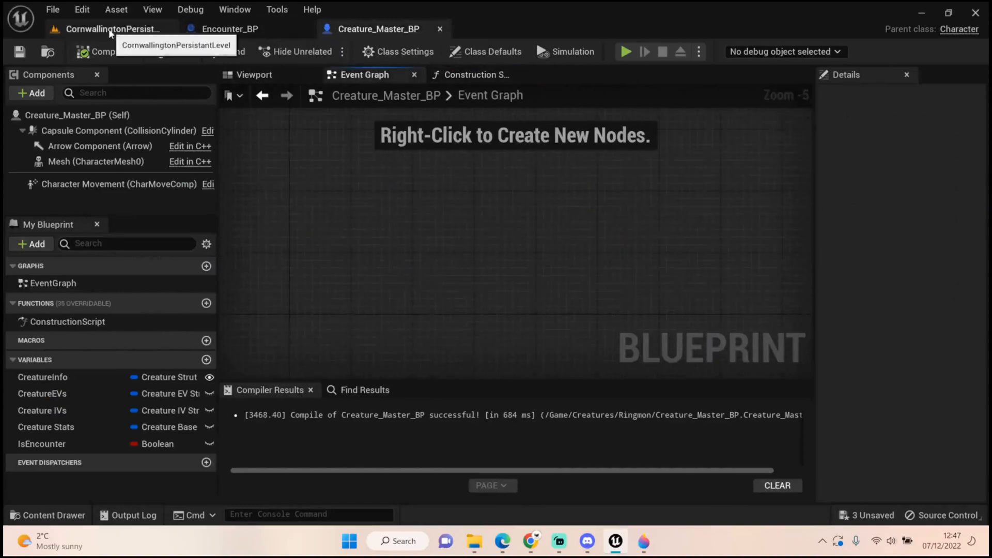
left_click(228, 29)
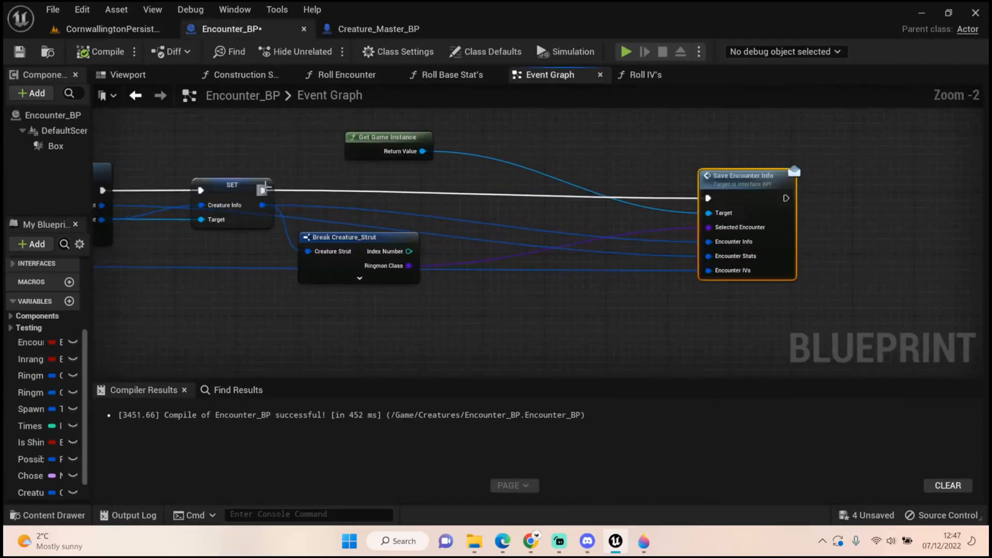
- Play-test Cornwallington until a Tailflame spawns in the grass battle level, then stop the session
left_click(111, 29)
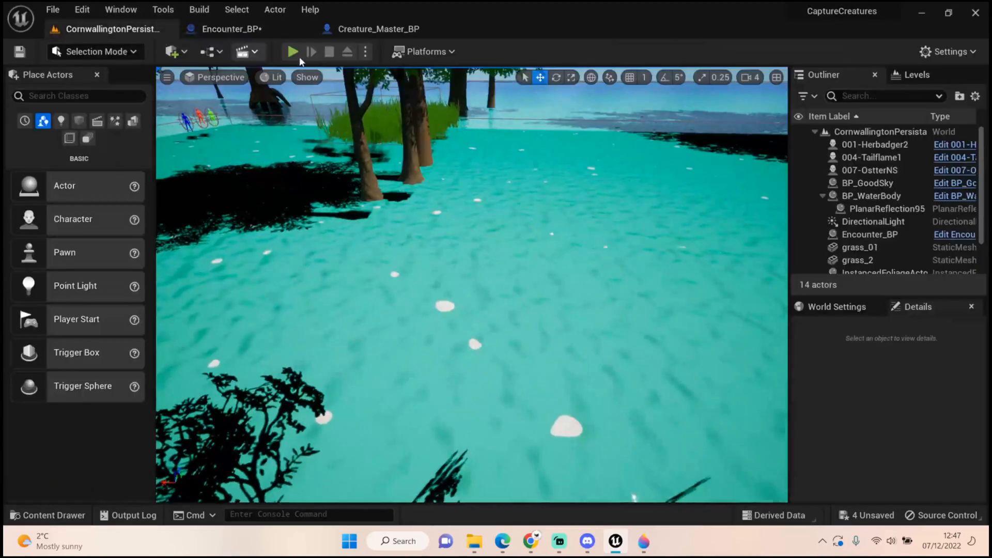
left_click(291, 52)
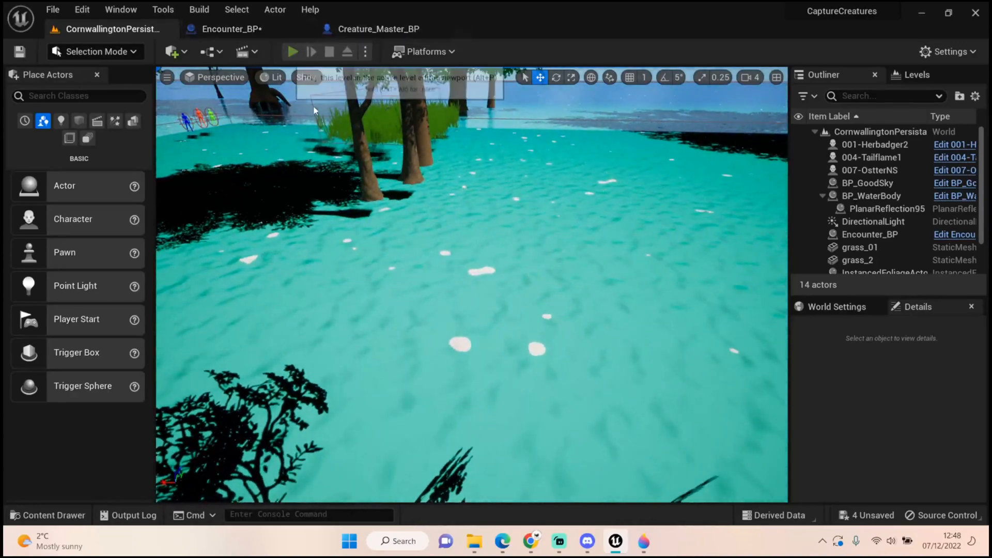
left_click(292, 52)
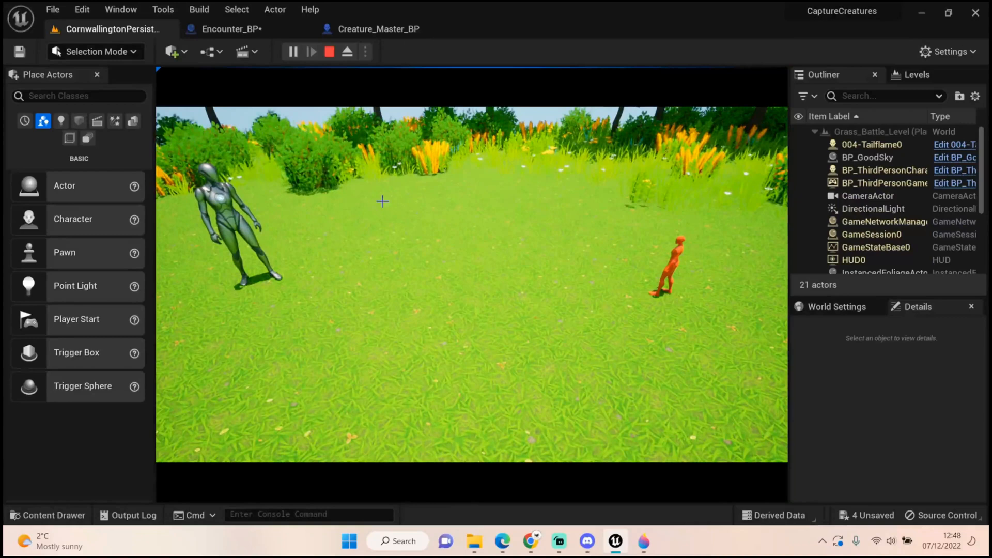
left_click(370, 29)
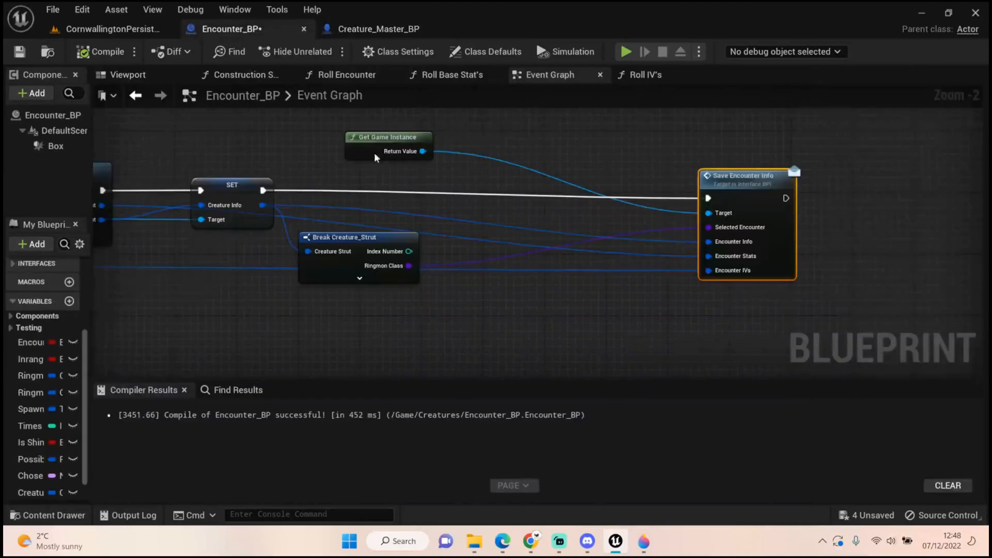
- Show the Levels panel for Cornwallington, listing the persistent level and Section1
left_click(111, 29)
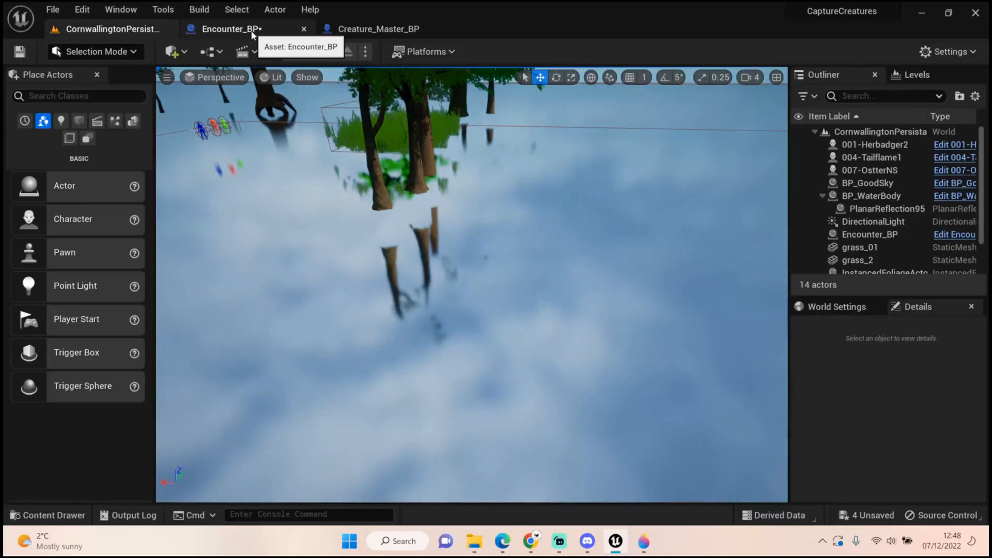
left_click(916, 74)
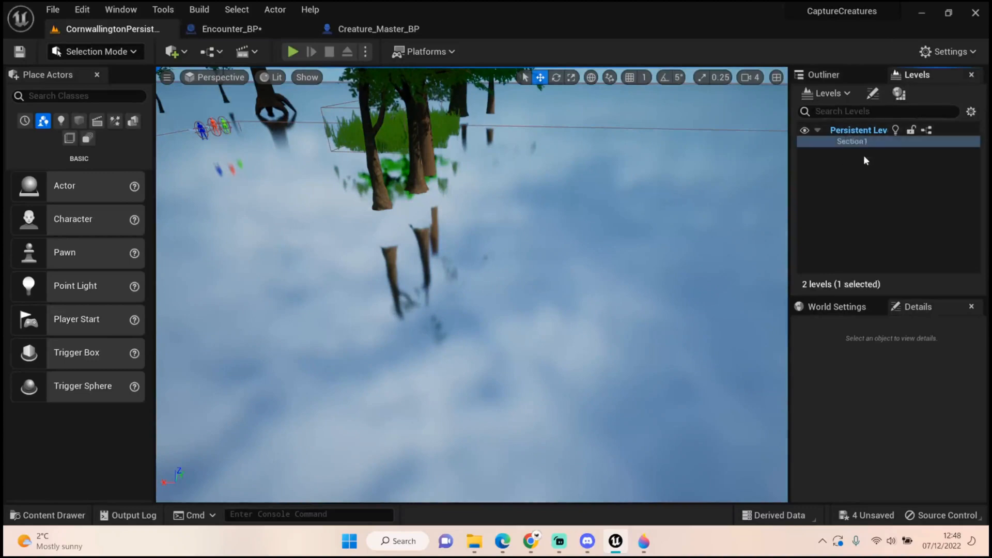